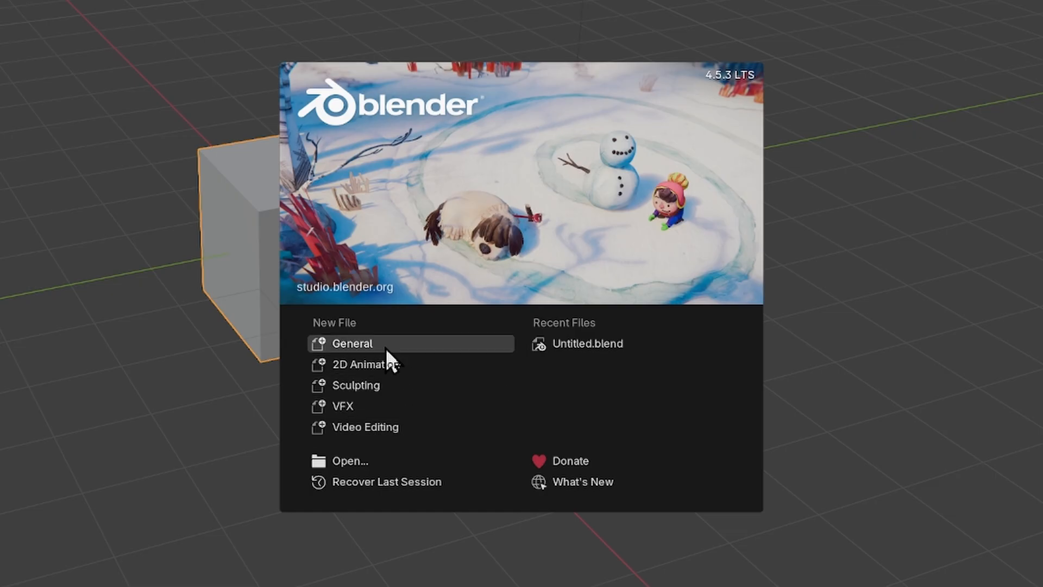
{"action": "mouse_move", "coordinate": [366, 364]}
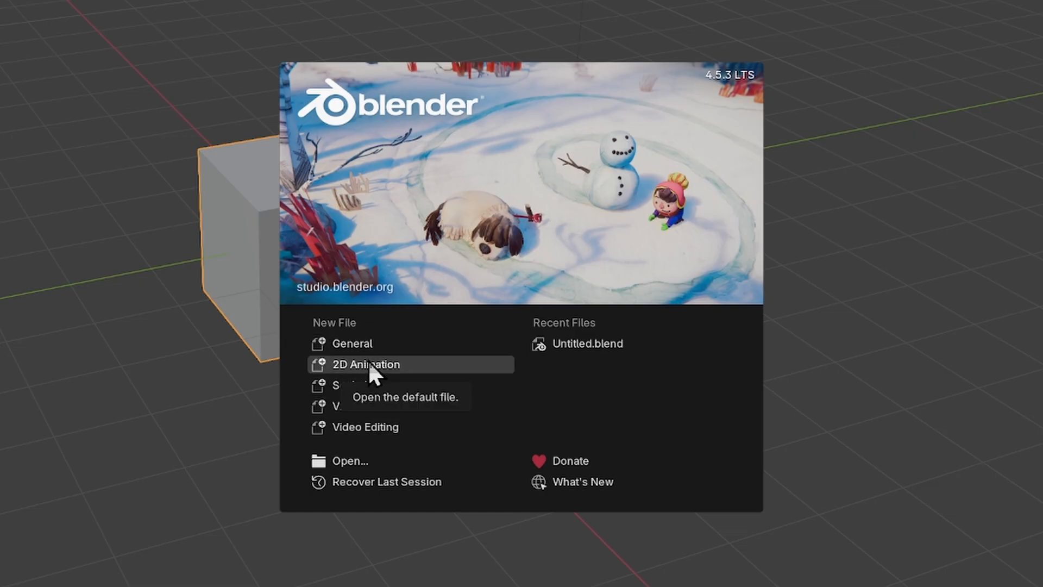
- Choose 2D Animation under New File on the splash screen
{"action": "left_click", "coordinate": [364, 363]}
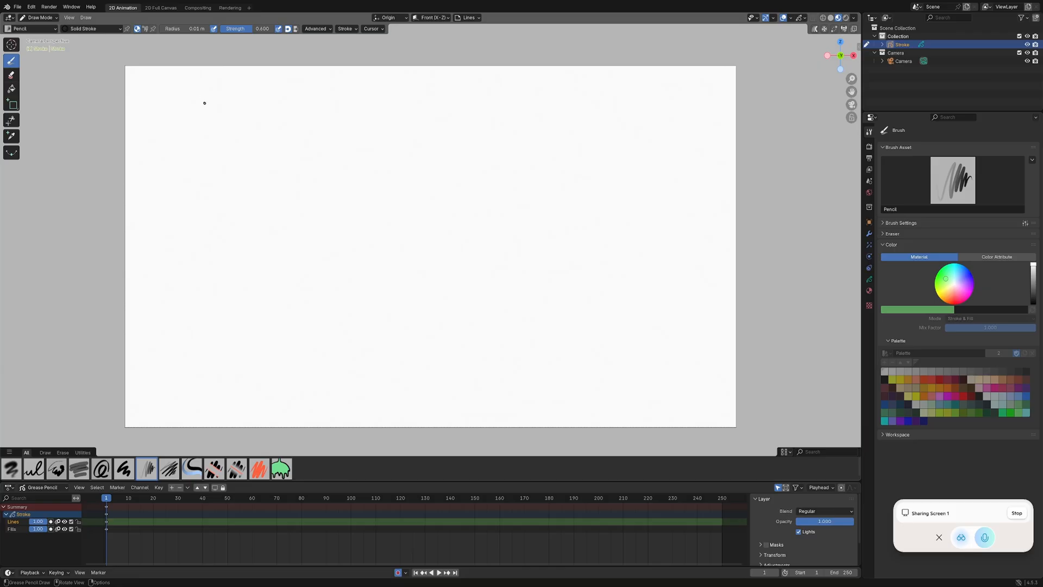
{"action": "mouse_move", "coordinate": [266, 273]}
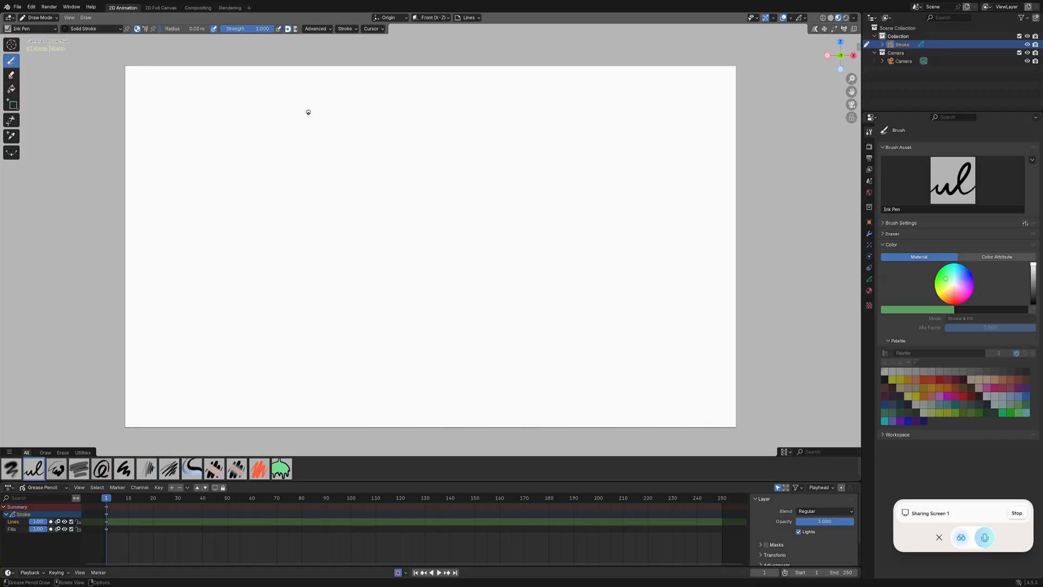
- Select the Ink Pen brush from the brush asset shelf below the viewport
{"action": "left_click_drag", "start_coordinate": [305, 123], "coordinate": [528, 163]}
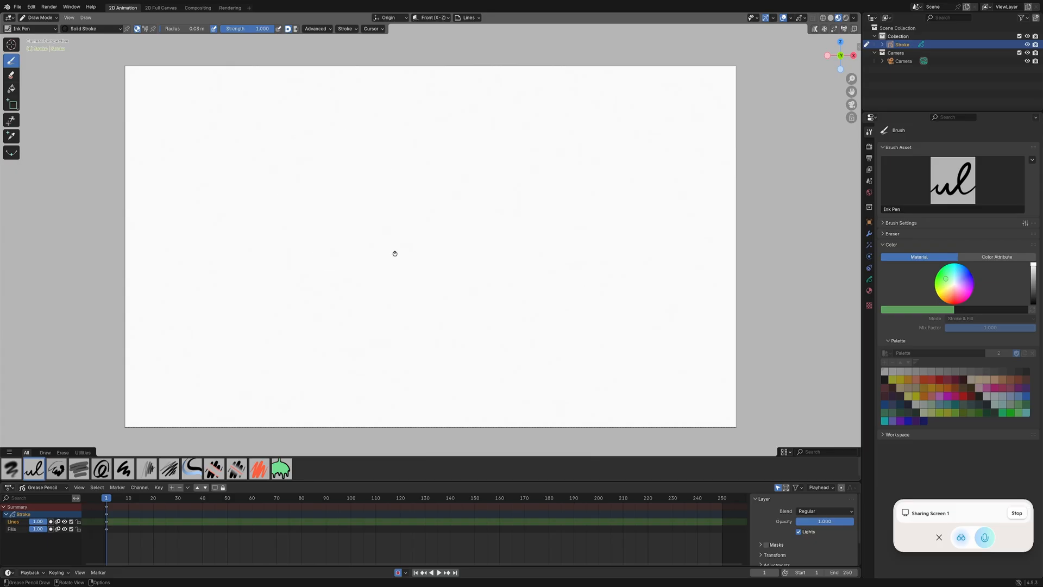
{"action": "left_click_drag", "start_coordinate": [226, 160], "coordinate": [379, 263]}
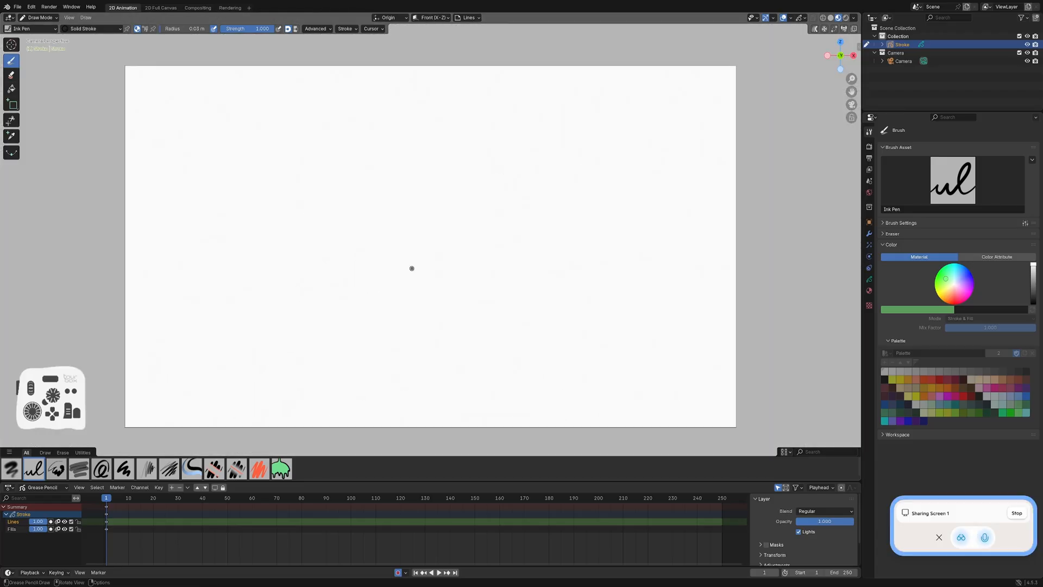
{"action": "key", "text": "ctrl+z"}
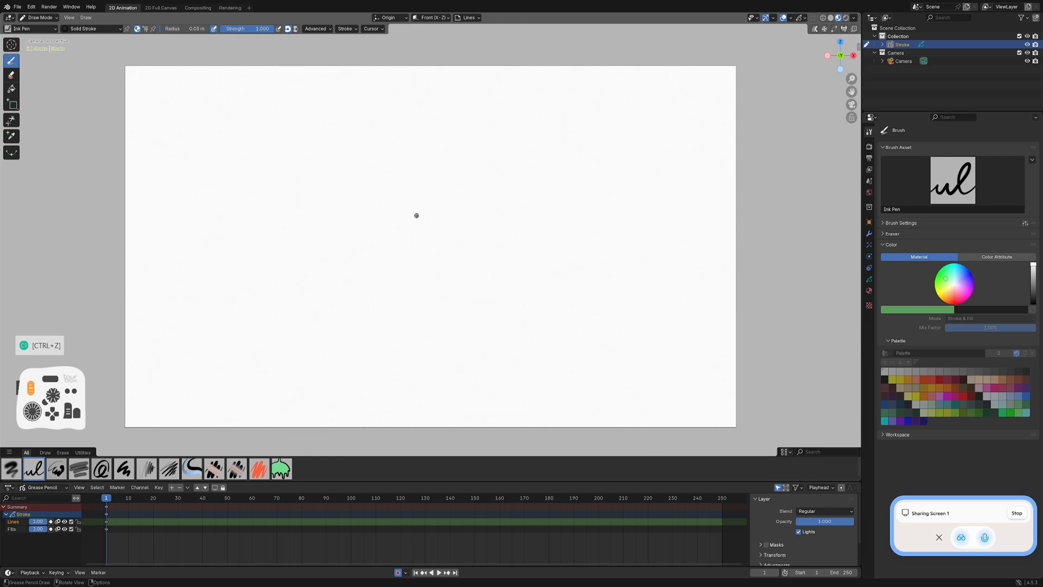
{"action": "scroll", "scroll_direction": "down", "scroll_amount": 3}
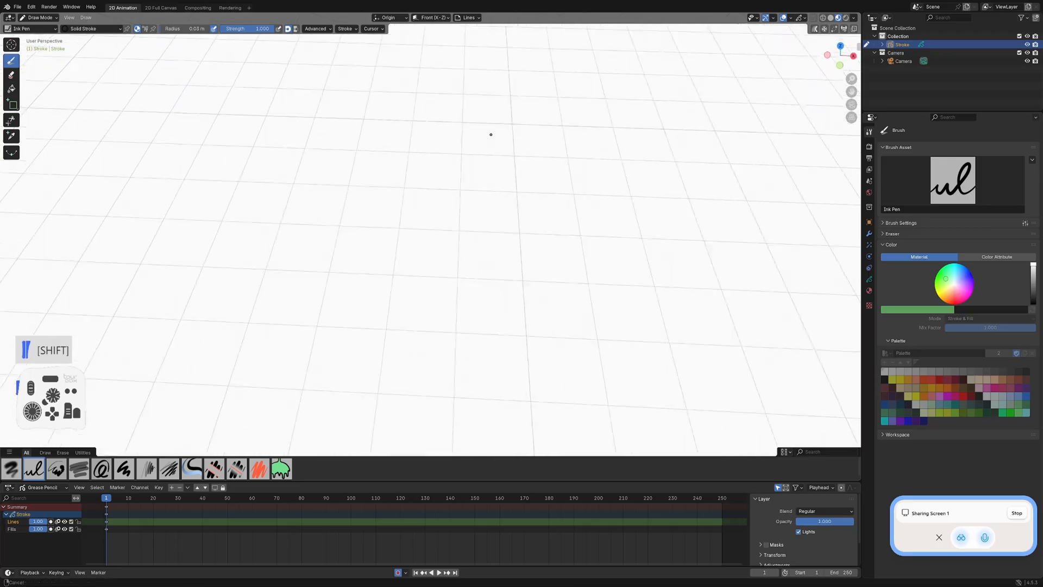
{"action": "scroll", "scroll_direction": "down", "scroll_amount": 3}
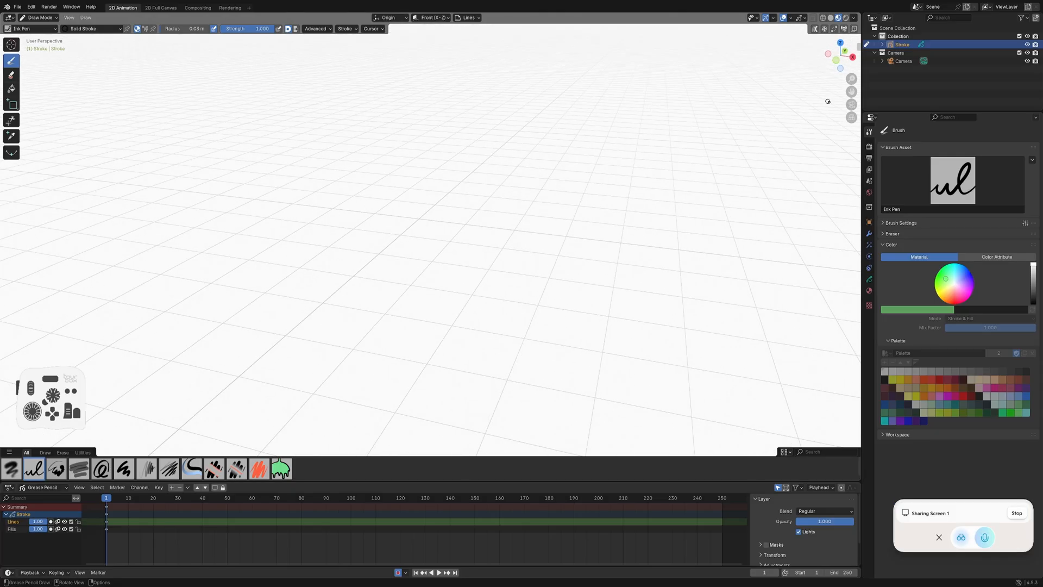
{"action": "mouse_move", "coordinate": [851, 105]}
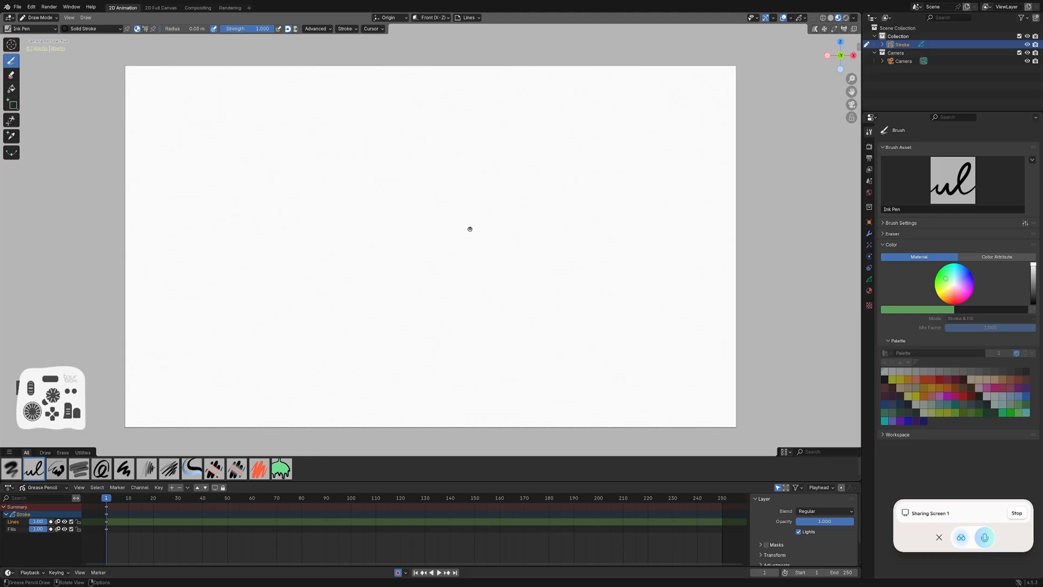
{"action": "mouse_move", "coordinate": [346, 158]}
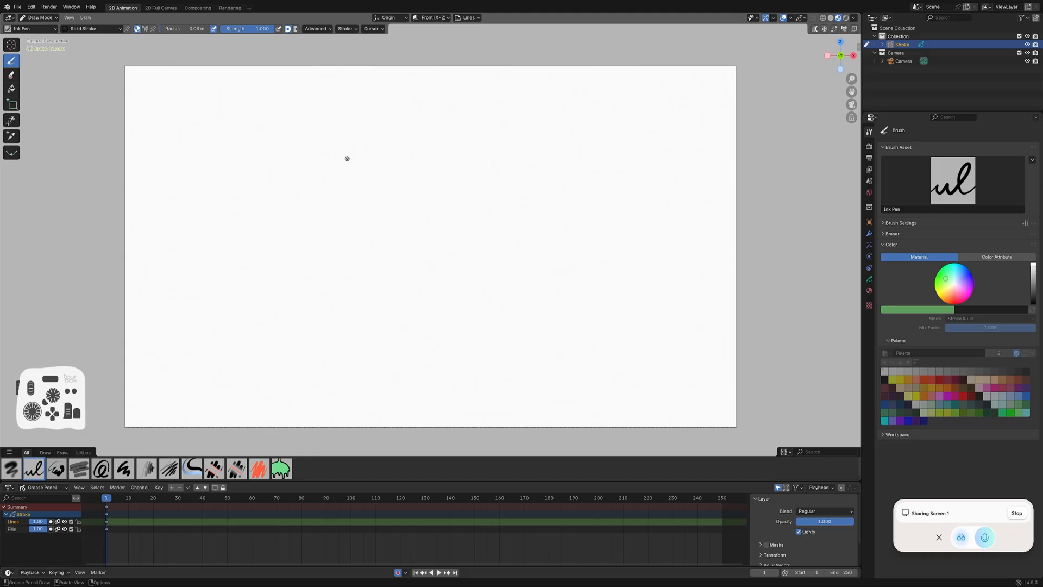
{"action": "mouse_move", "coordinate": [375, 180]}
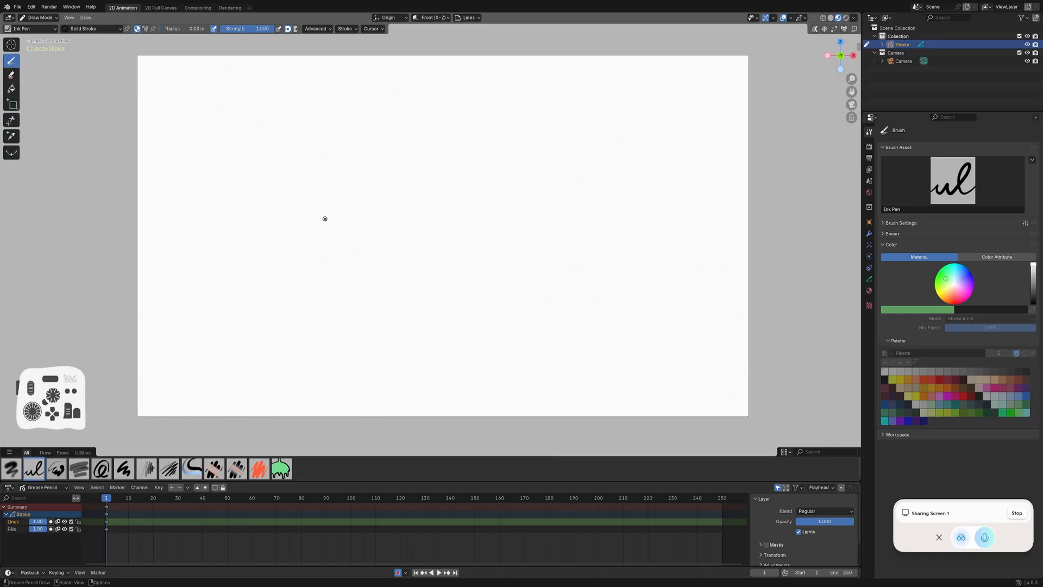
- In Edit > Preferences > Themes, apply a light theme preset
{"action": "left_click", "coordinate": [31, 6]}
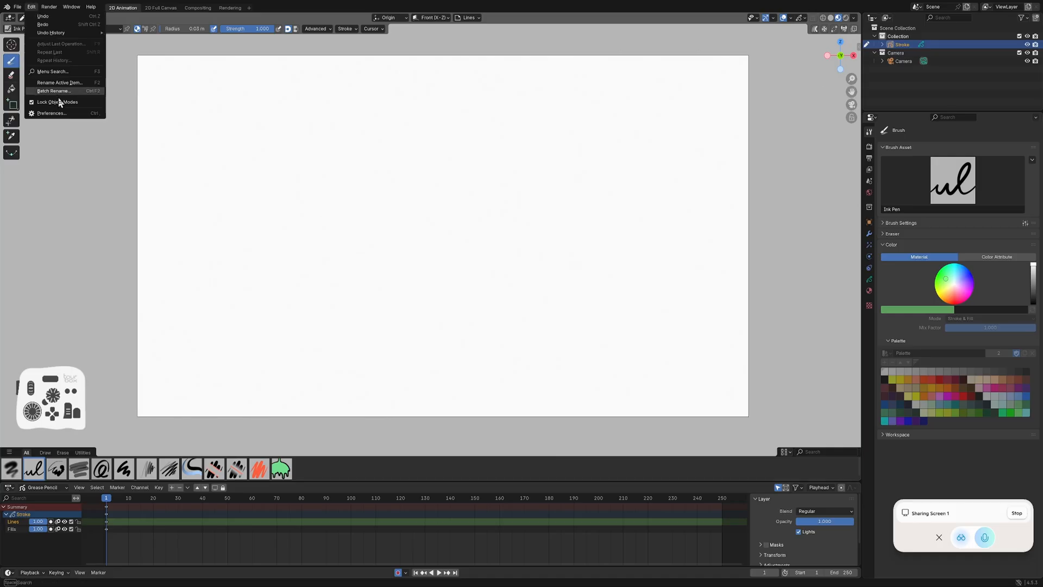
{"action": "left_click", "coordinate": [51, 112]}
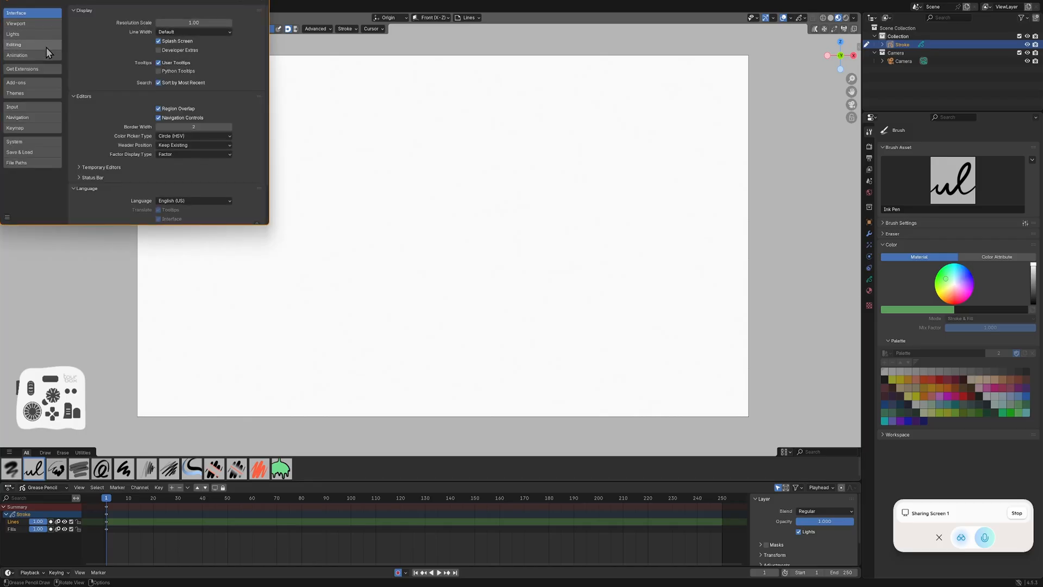
{"action": "left_click", "coordinate": [15, 93]}
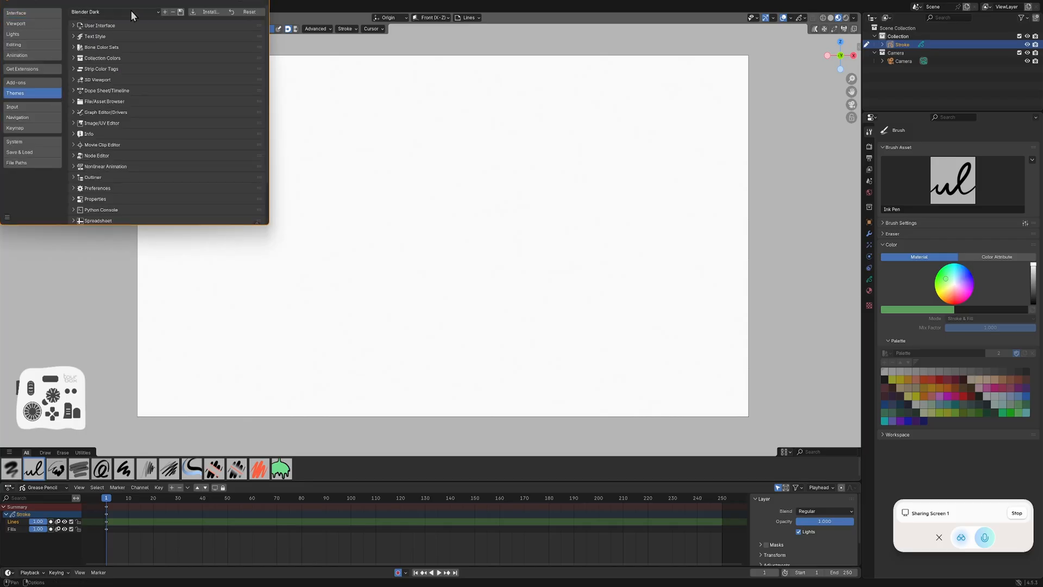
{"action": "left_click", "coordinate": [113, 11]}
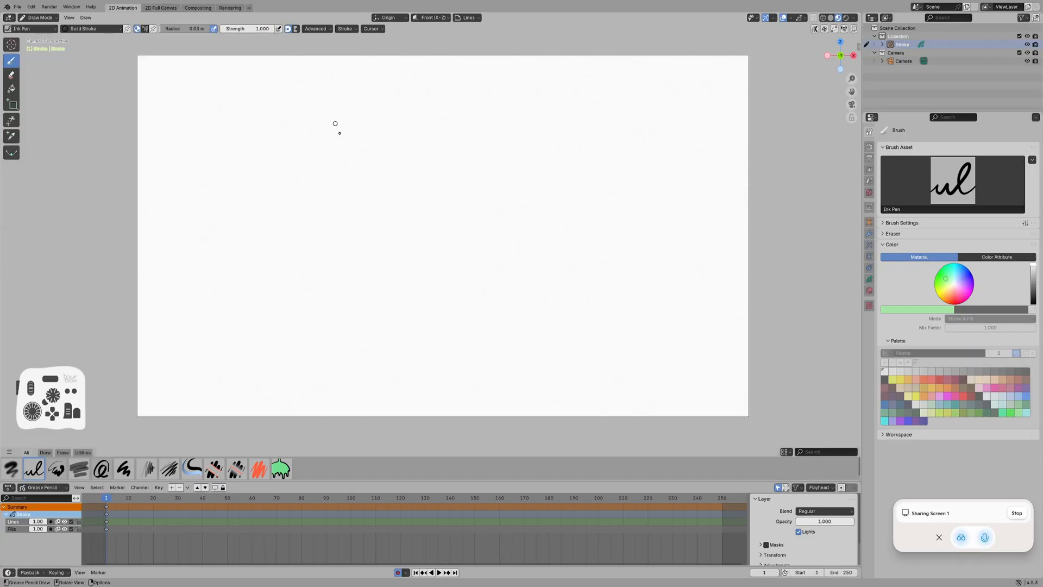
{"action": "mouse_move", "coordinate": [263, 209]}
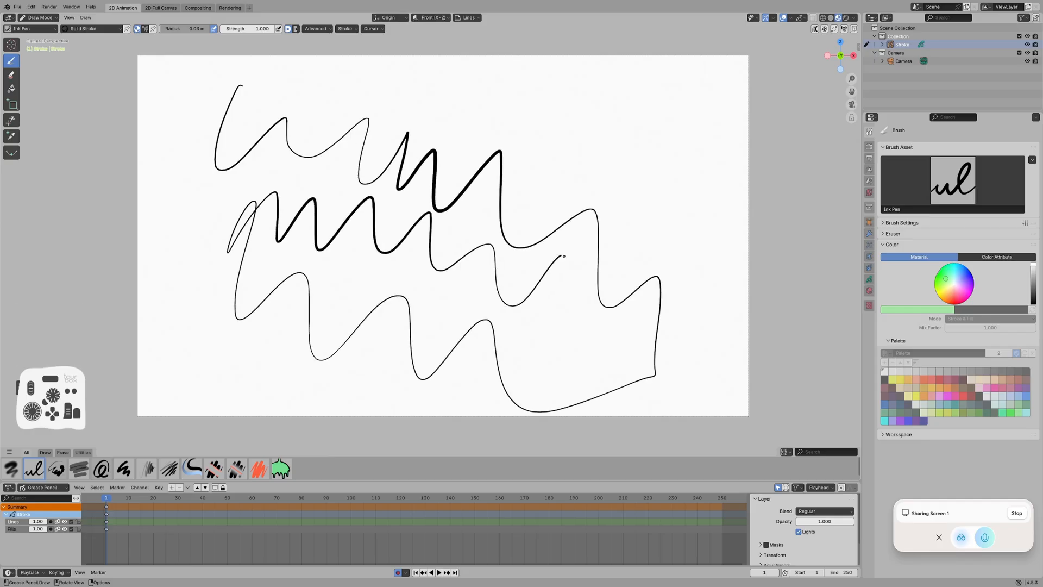
- Draw thick wavy Ink Pen test strokes, undoing each while toggling radius pressure
{"action": "key", "text": "ctrl+z"}
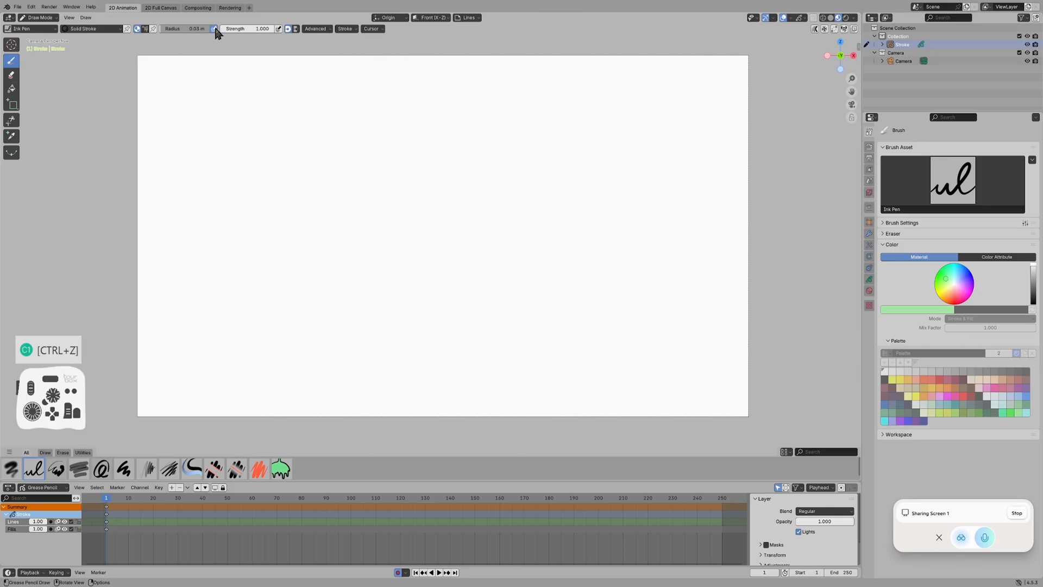
{"action": "left_click_drag", "start_coordinate": [206, 66], "coordinate": [484, 331]}
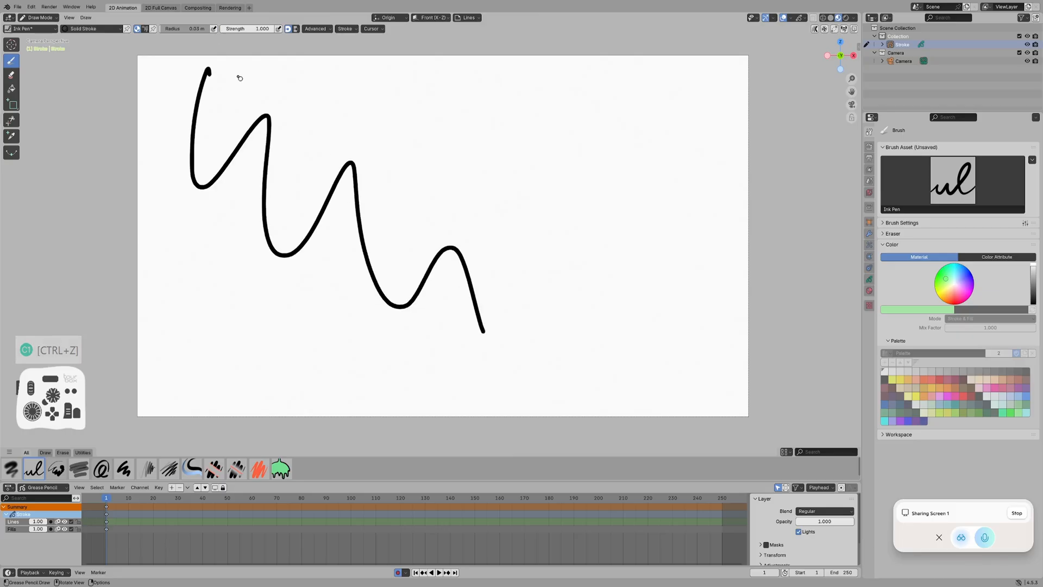
{"action": "key", "text": "ctrl+z"}
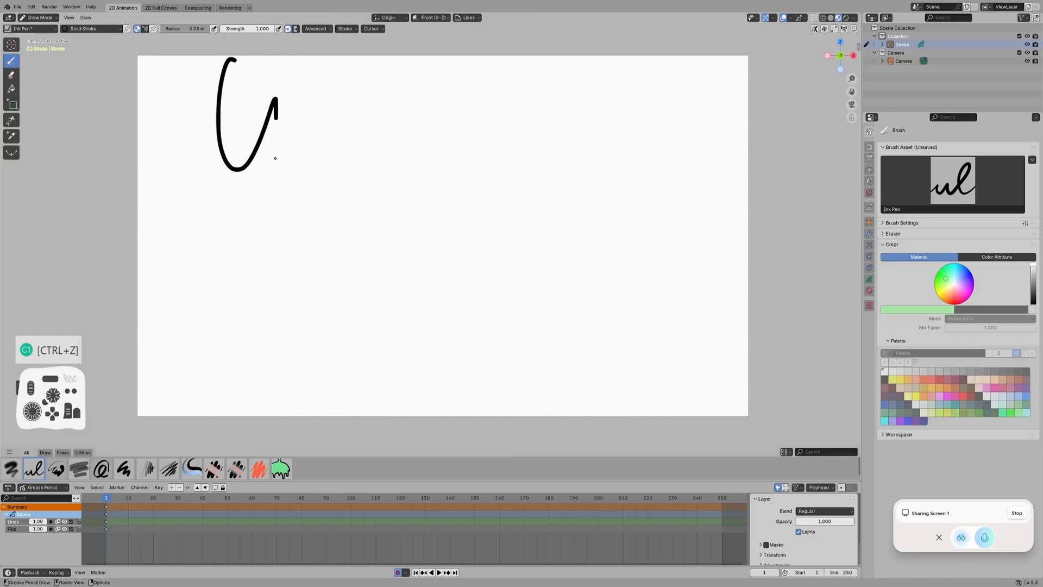
{"action": "key", "text": "ctrl+z"}
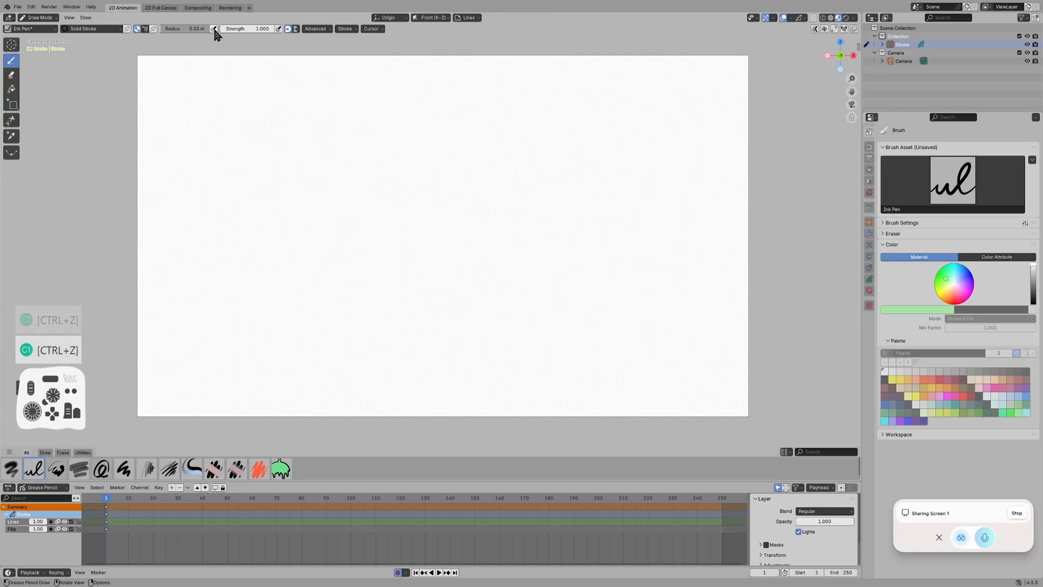
{"action": "left_click_drag", "start_coordinate": [209, 90], "coordinate": [525, 326]}
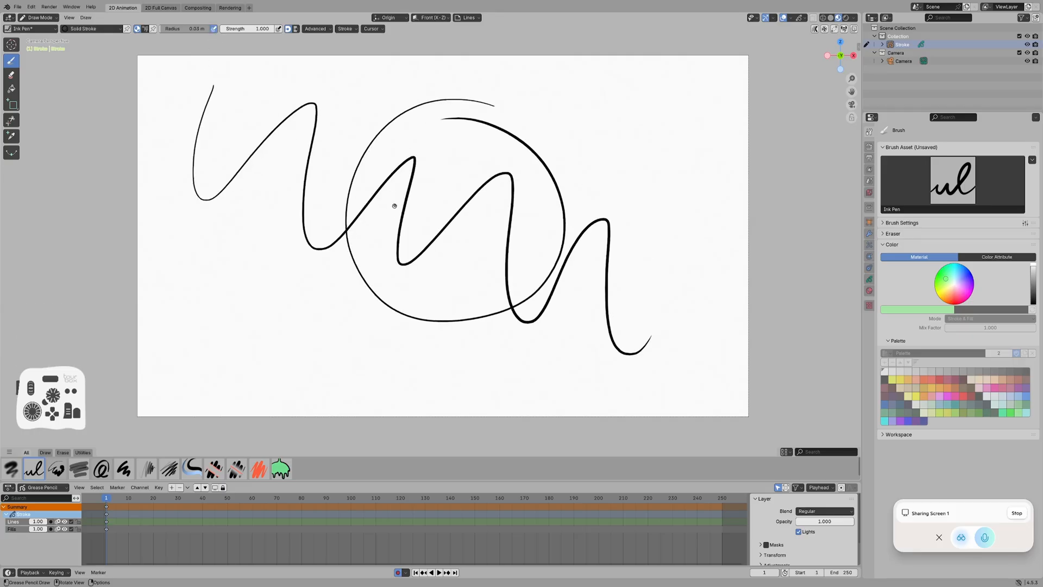
{"action": "key", "text": "ctrl+z"}
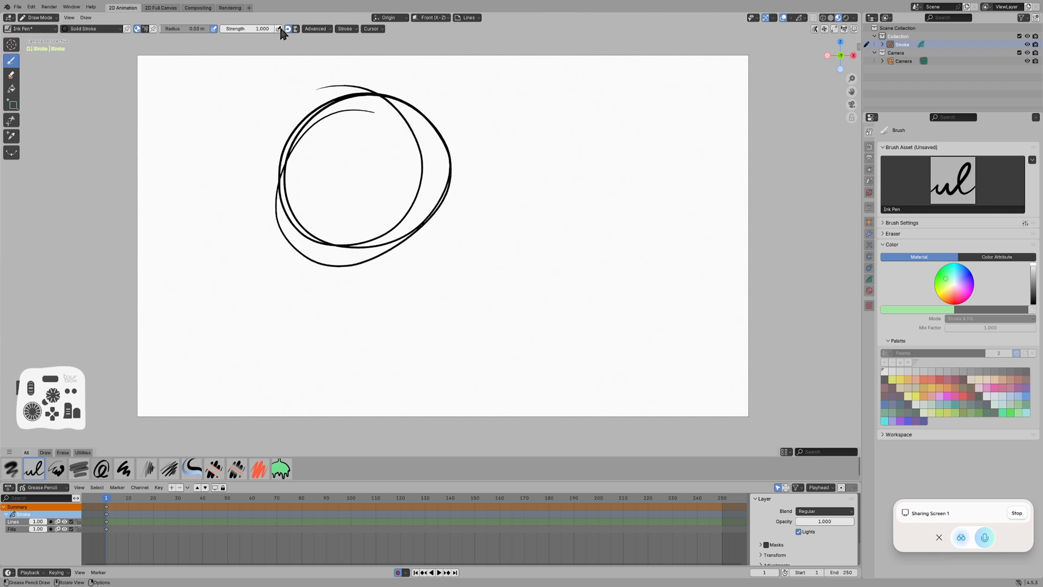
- Sketch a few more light curved test strokes, then undo every stroke
{"action": "left_click_drag", "start_coordinate": [226, 123], "coordinate": [278, 282]}
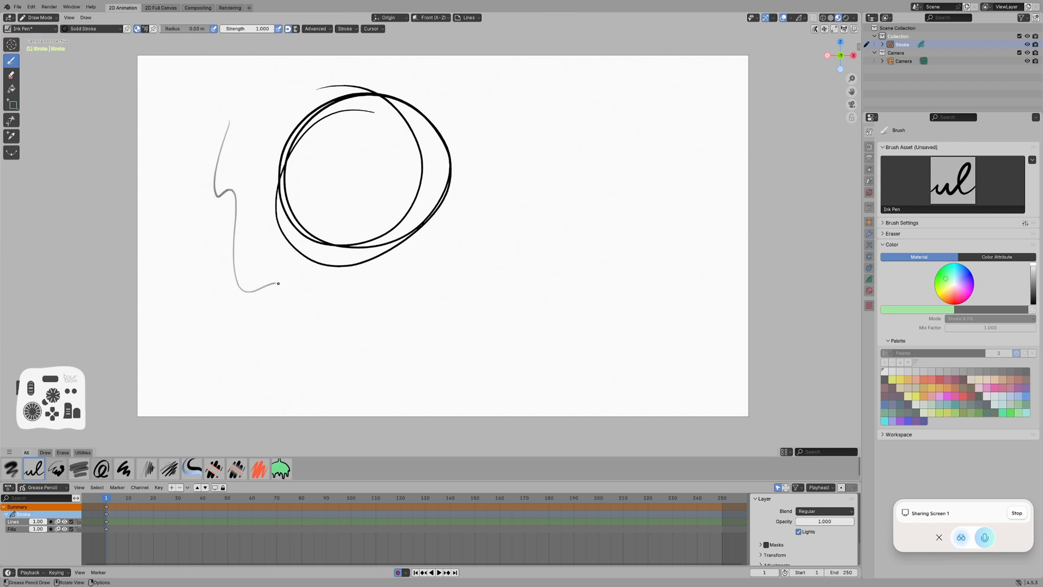
{"action": "left_click_drag", "start_coordinate": [278, 282], "coordinate": [621, 278]}
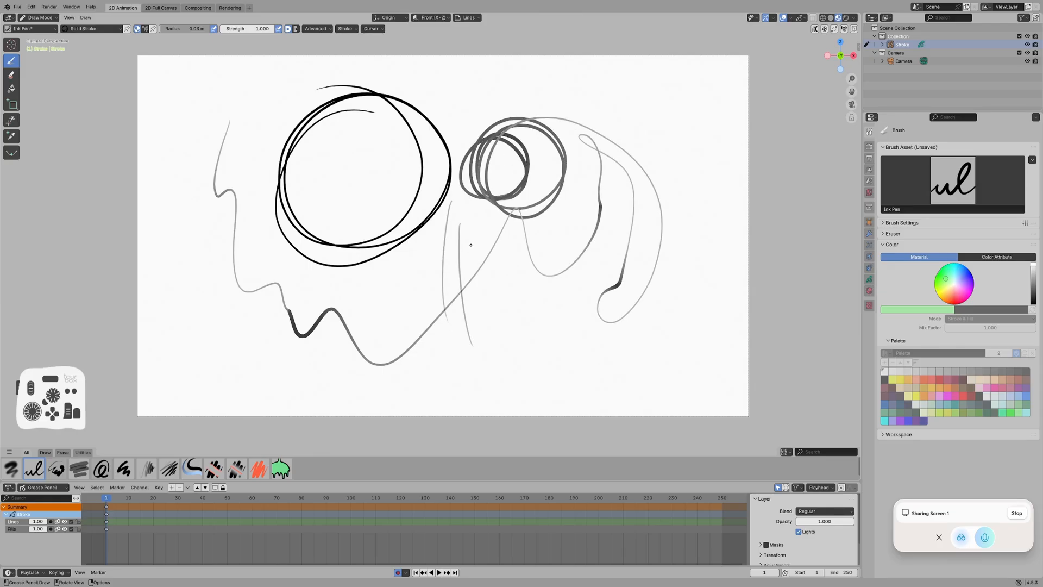
{"action": "key", "text": "ctrl+z"}
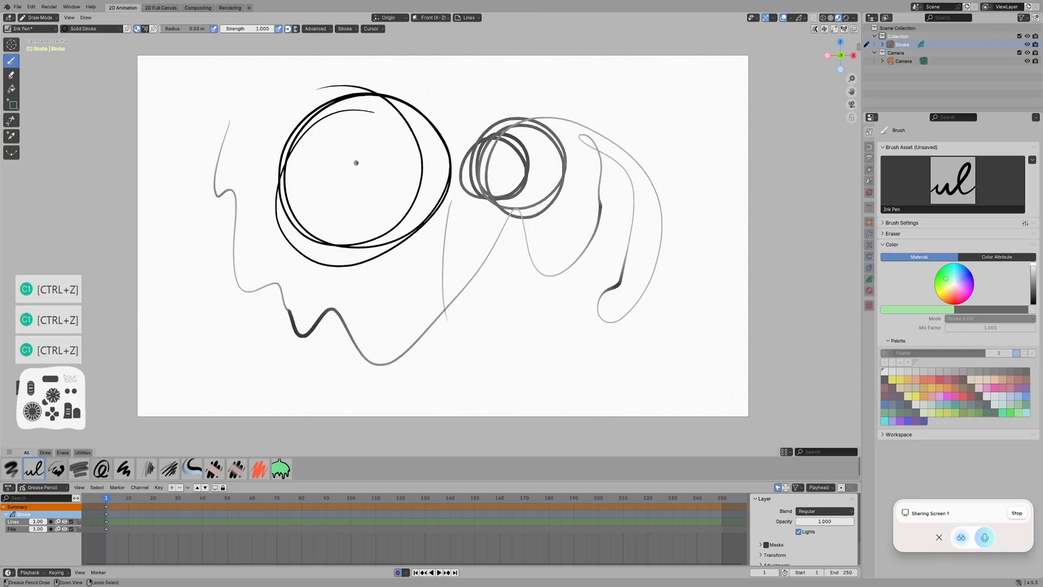
{"action": "key", "text": "ctrl+z"}
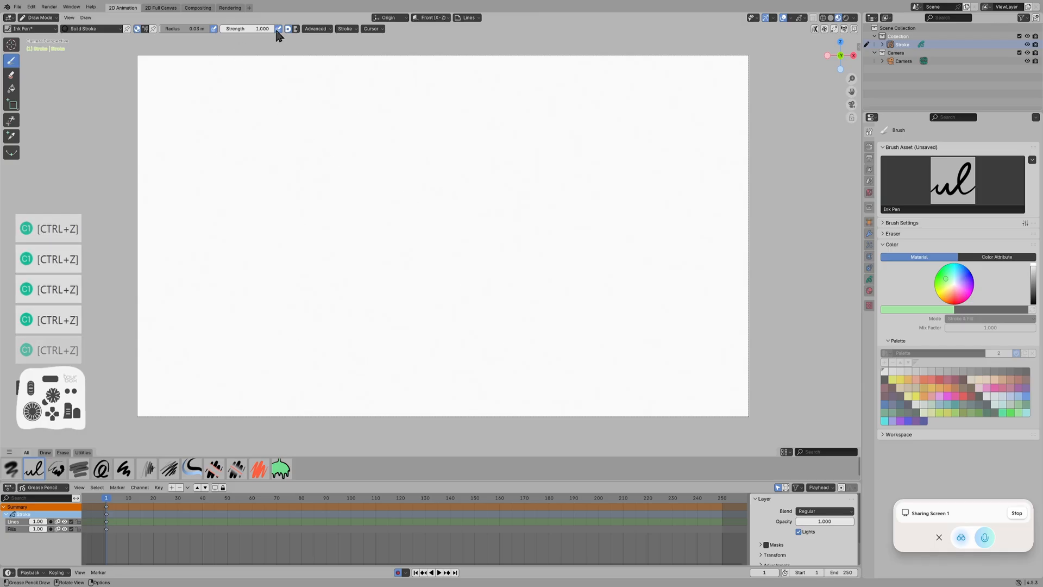
- Test the Airbrush and Ink Pen Rough brushes, undoing each test stroke
{"action": "left_click", "coordinate": [11, 469]}
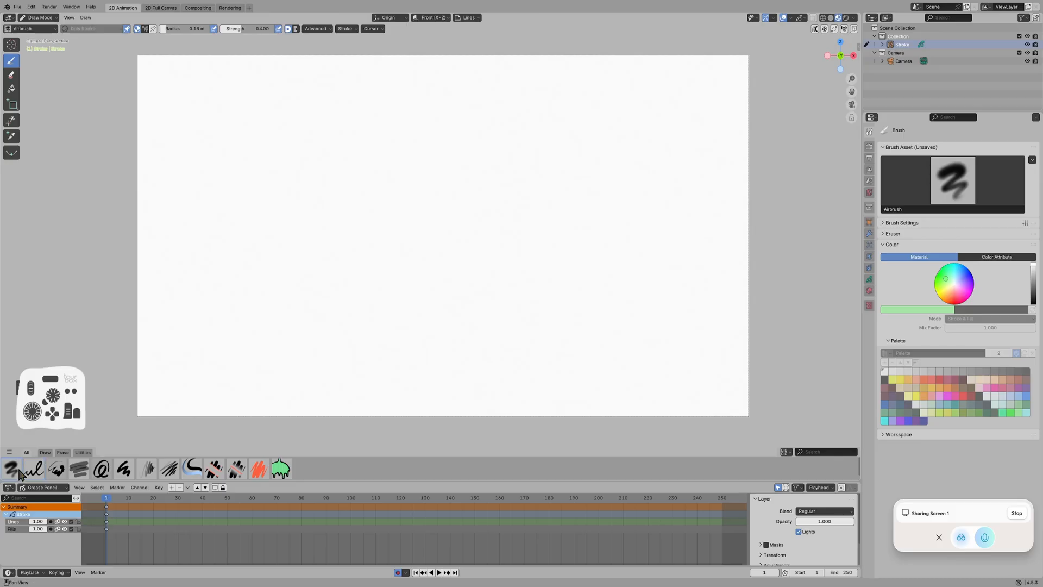
{"action": "left_click_drag", "start_coordinate": [210, 267], "coordinate": [512, 219]}
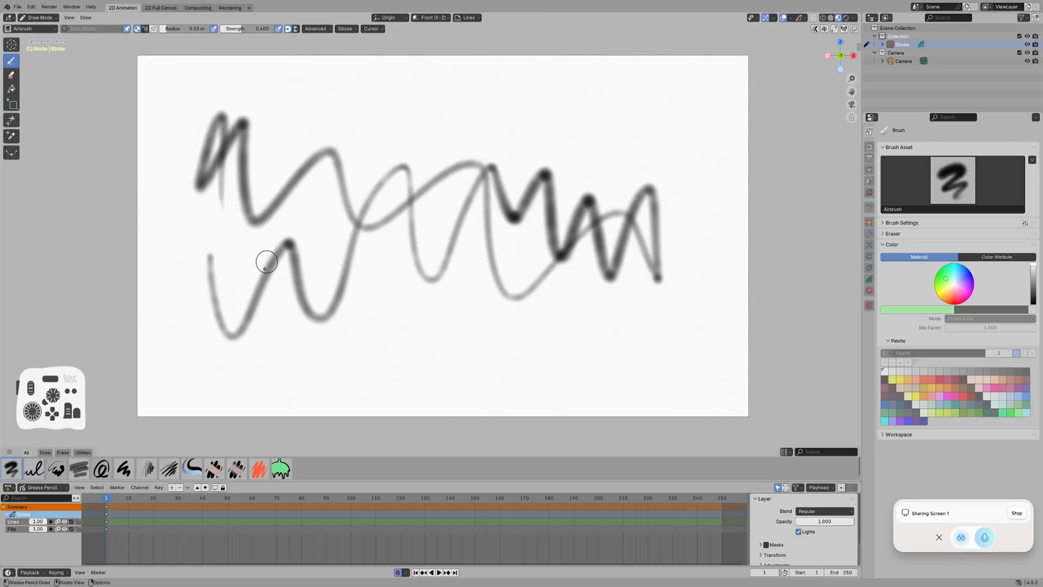
{"action": "key", "text": "ctrl+z"}
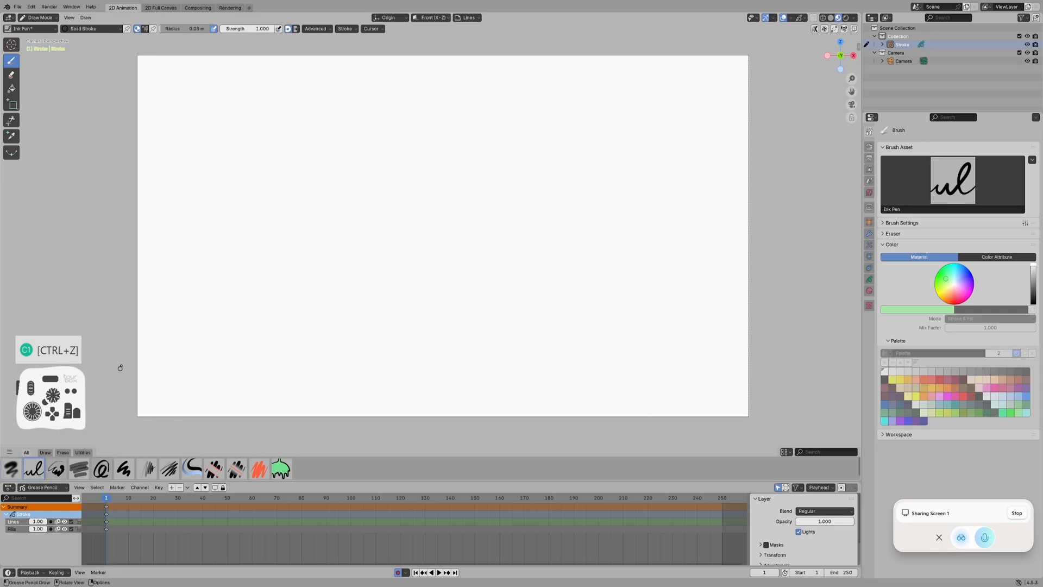
{"action": "left_click", "coordinate": [57, 468]}
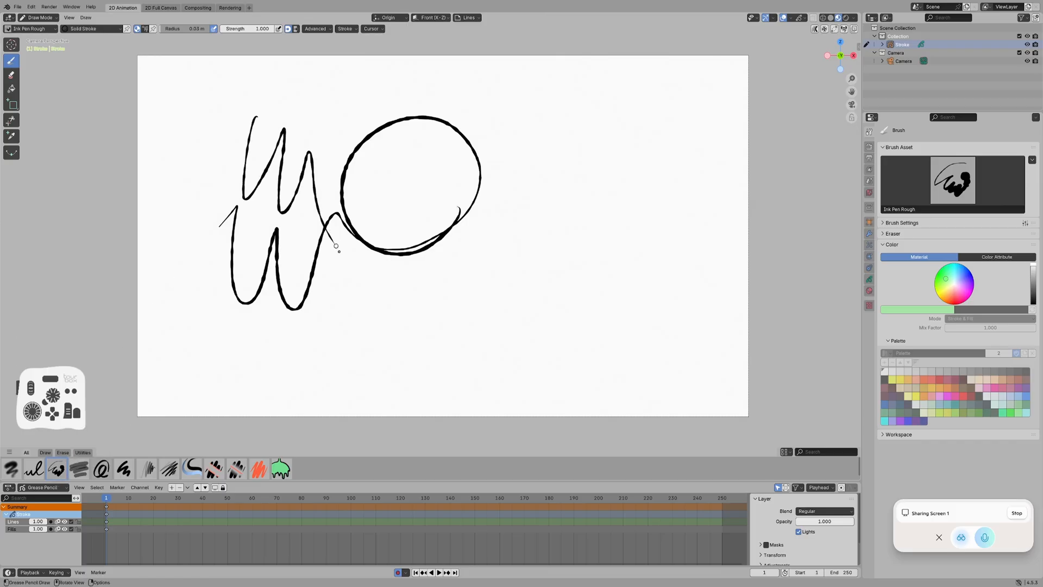
{"action": "key", "text": "ctrl+z"}
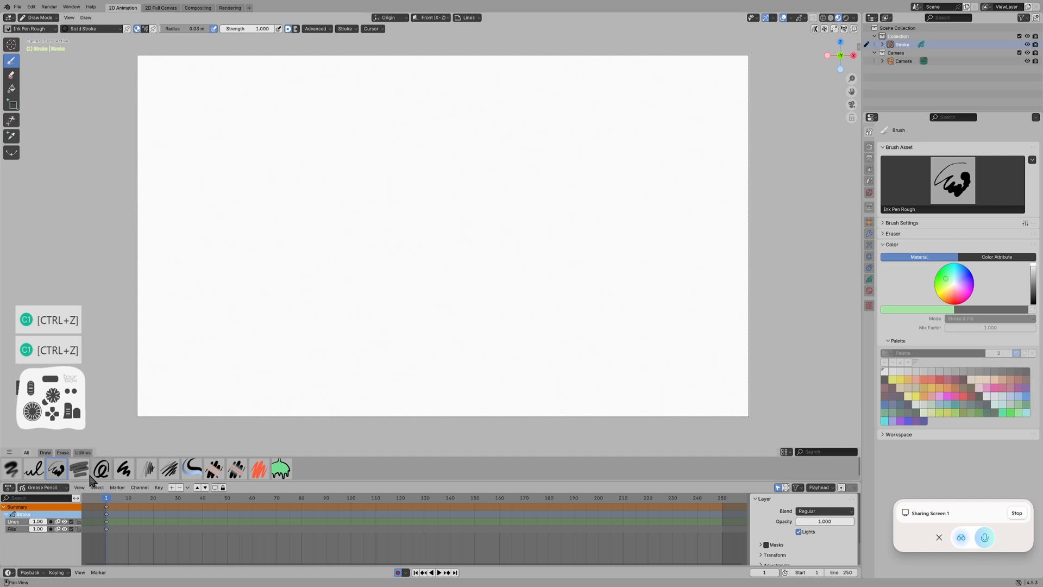
- Try the Marker Bold brush and undo its strokes back to a blank canvas
{"action": "left_click", "coordinate": [78, 468]}
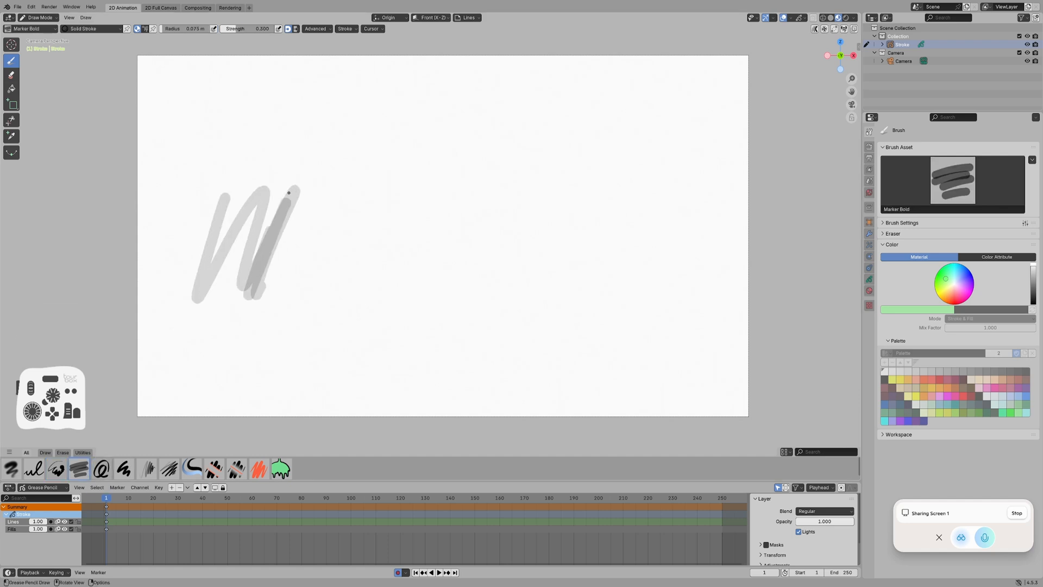
{"action": "key", "text": "ctrl+z"}
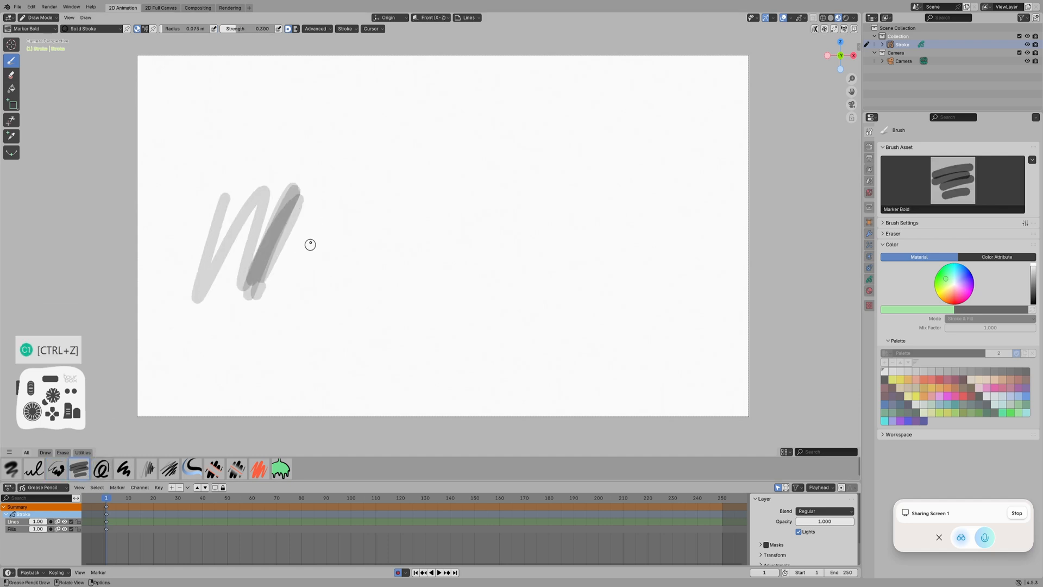
{"action": "key", "text": "ctrl+z"}
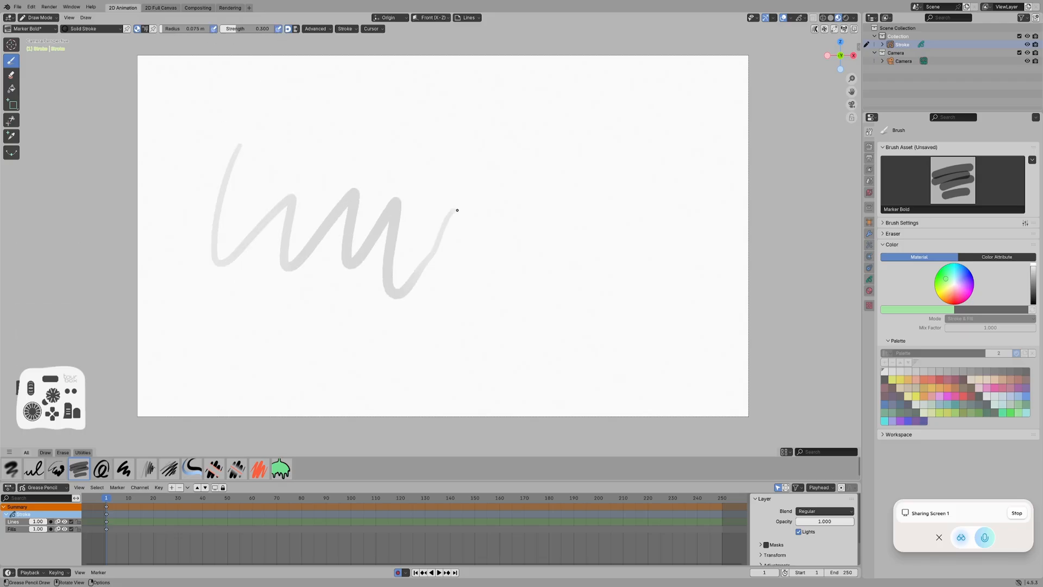
{"action": "key", "text": "ctrl+z"}
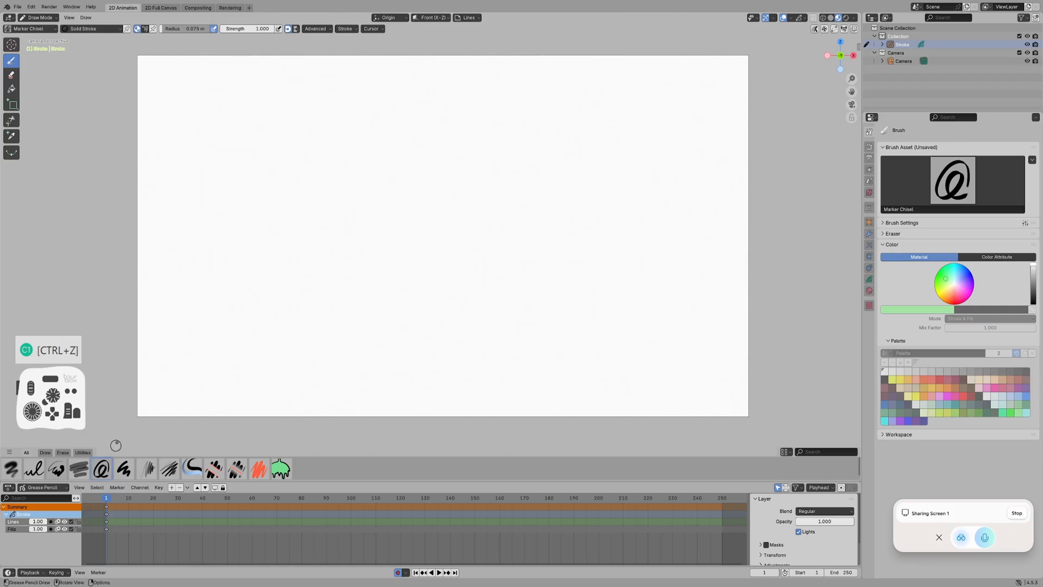
{"action": "key", "text": "ctrl+z"}
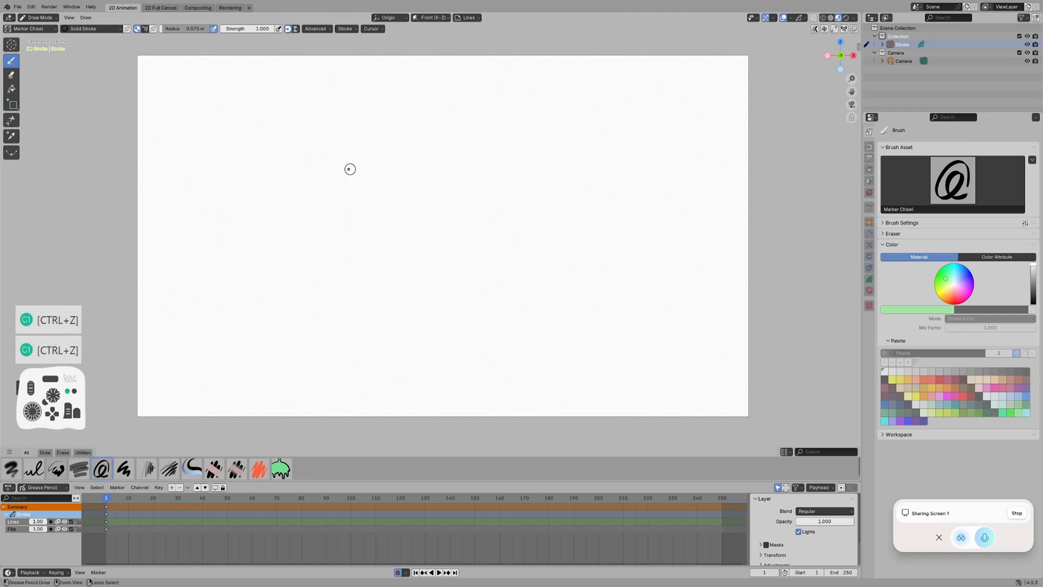
- Hand-write 'WRITING' twice with Marker Chisel, undo it, and select Pencil
{"action": "left_click_drag", "start_coordinate": [341, 180], "coordinate": [423, 179]}
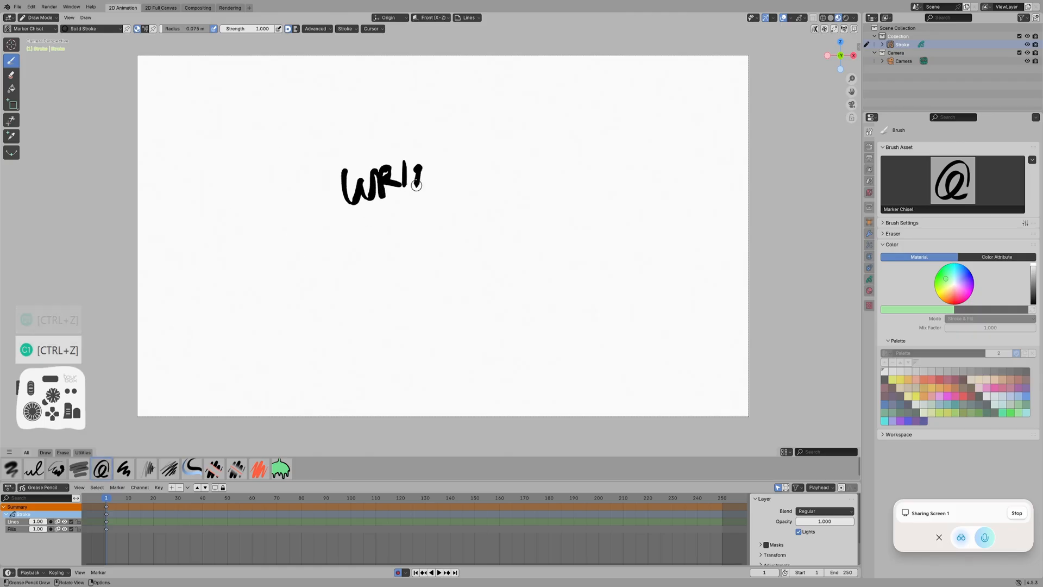
{"action": "left_click_drag", "start_coordinate": [423, 180], "coordinate": [532, 180]}
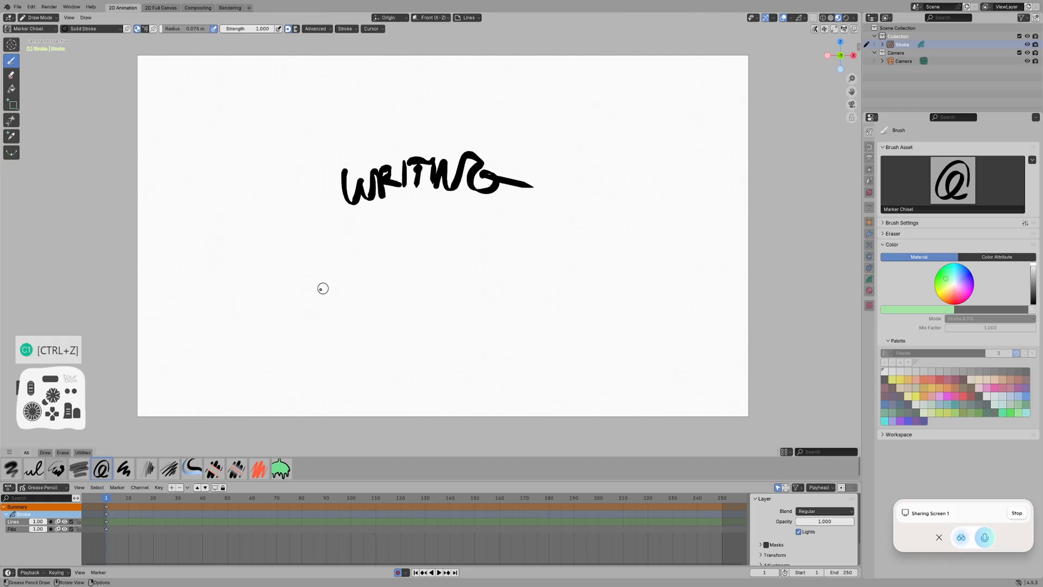
{"action": "key", "text": "ctrl+z"}
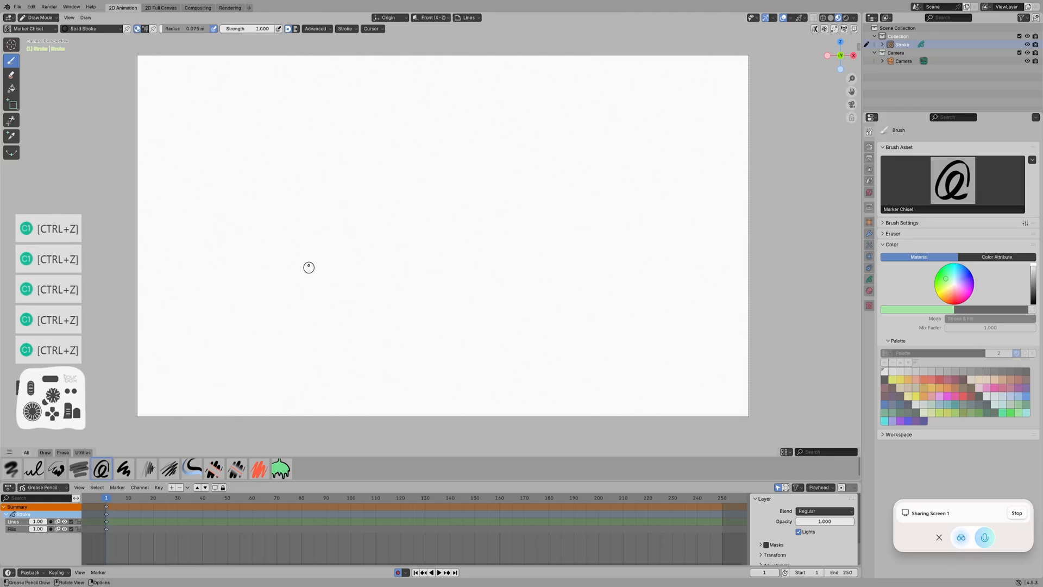
{"action": "left_click_drag", "start_coordinate": [302, 200], "coordinate": [403, 195]}
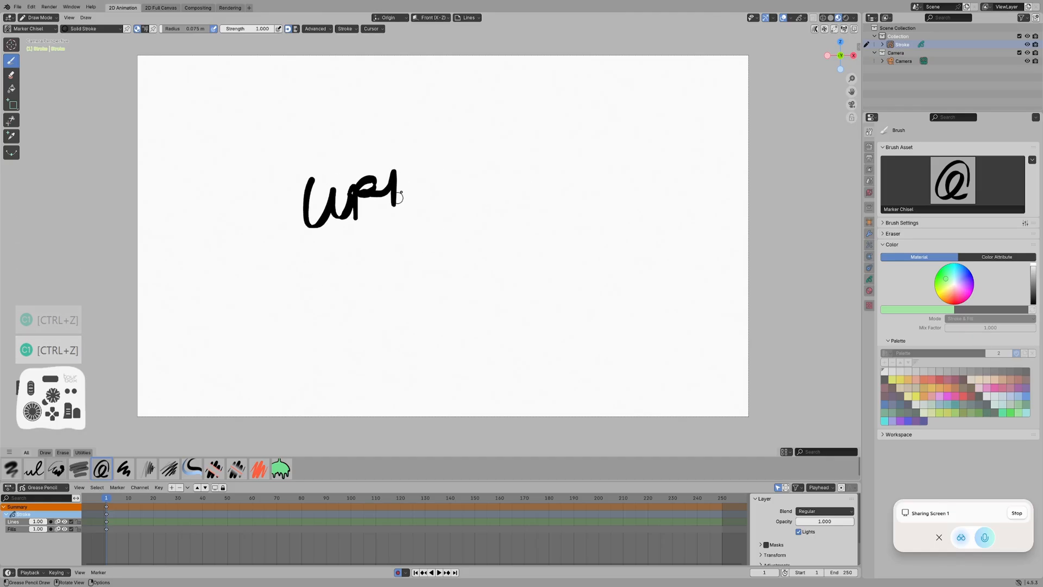
{"action": "left_click_drag", "start_coordinate": [402, 197], "coordinate": [509, 196]}
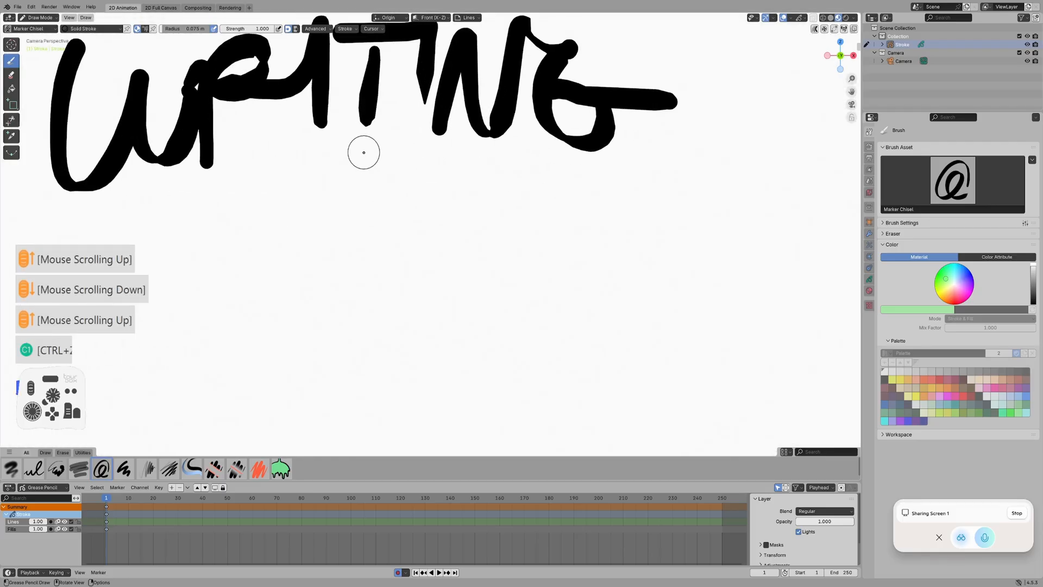
{"action": "scroll", "scroll_direction": "down", "scroll_amount": 3}
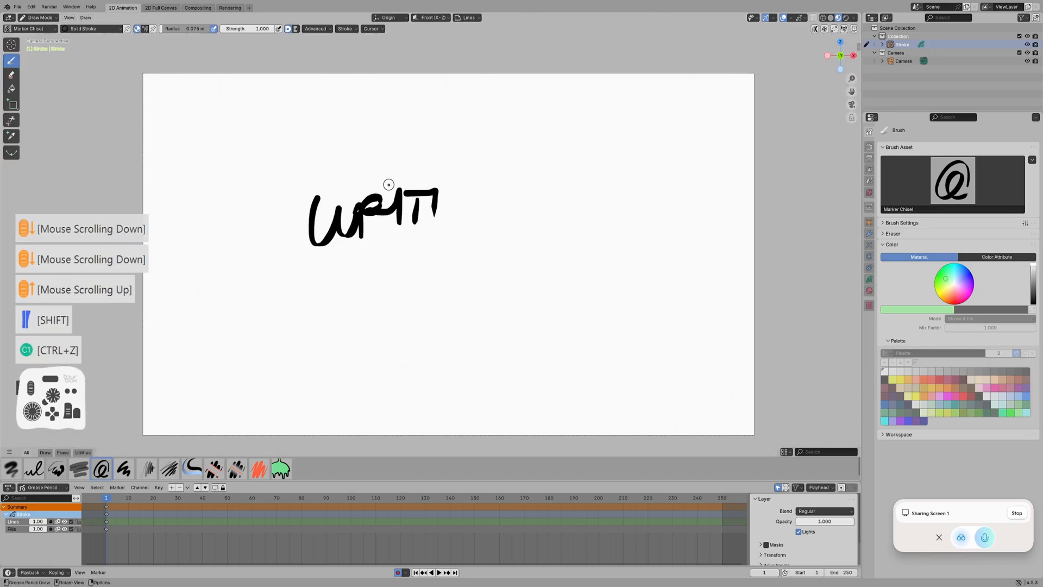
{"action": "key", "text": "ctrl+z"}
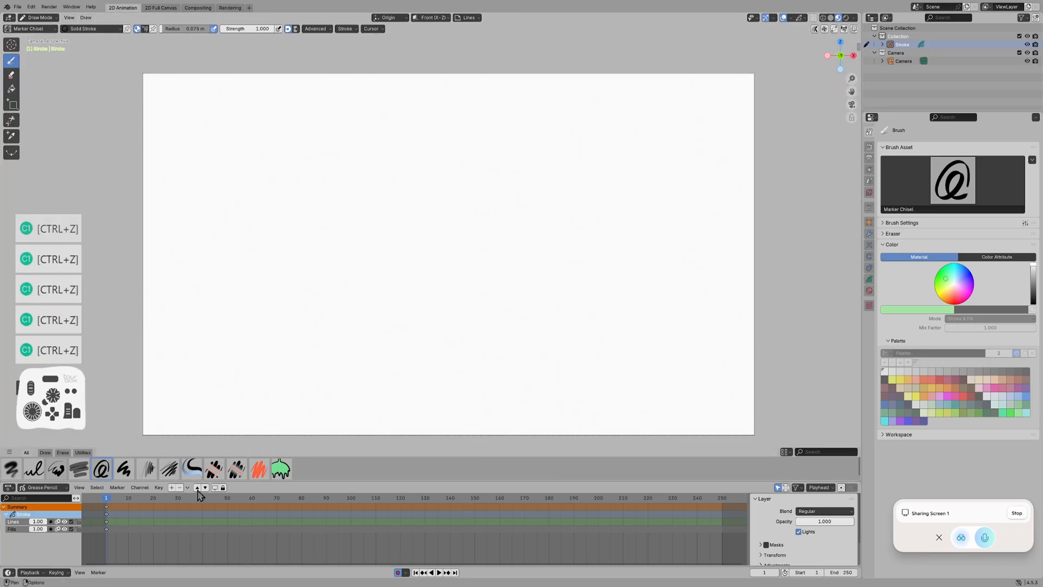
{"action": "left_click", "coordinate": [124, 469]}
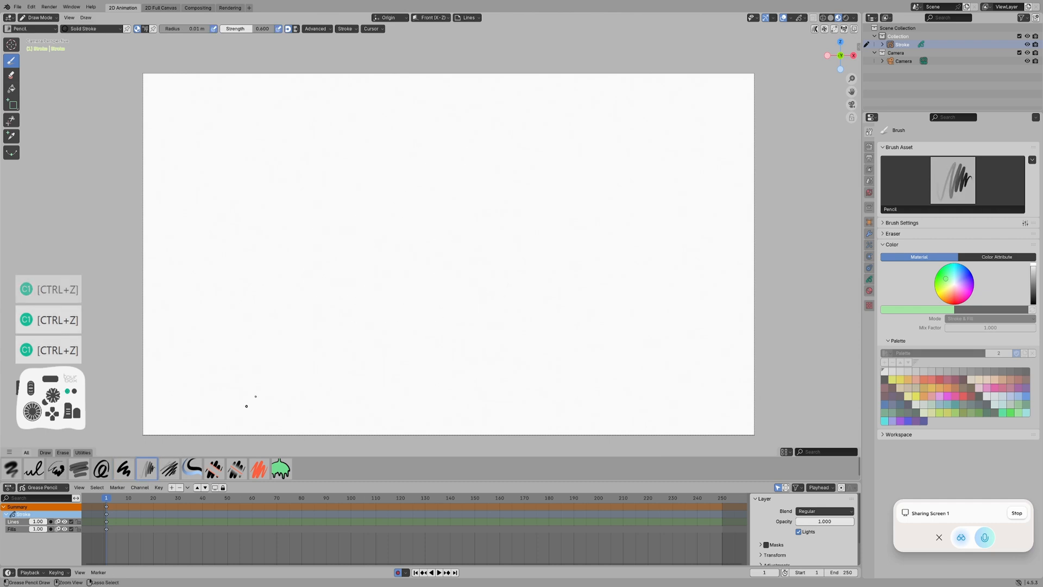
- Briefly select the Tint brush, then switch back to the Pen brush
{"action": "left_click", "coordinate": [169, 468]}
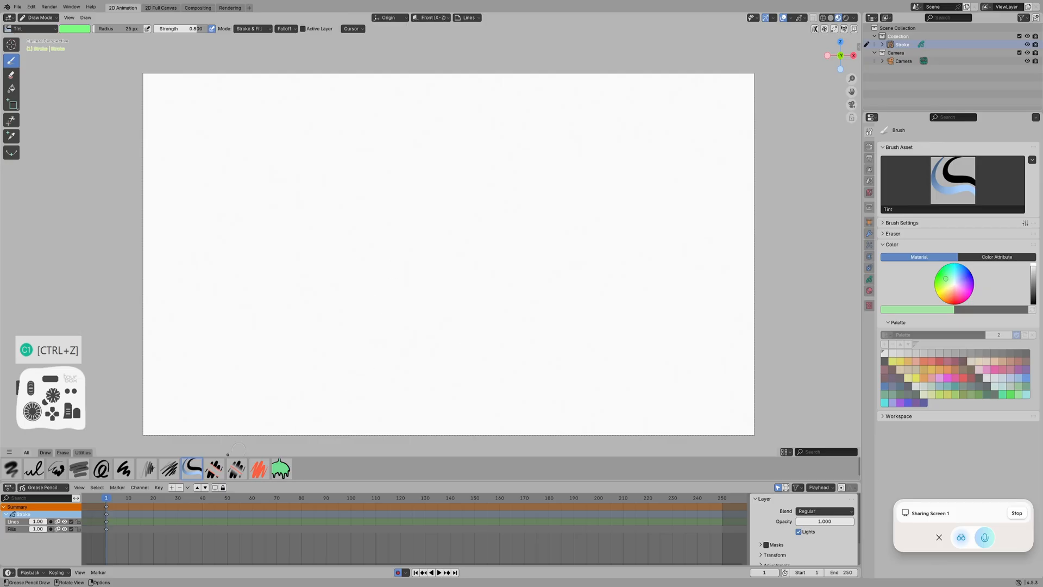
{"action": "left_click", "coordinate": [124, 469]}
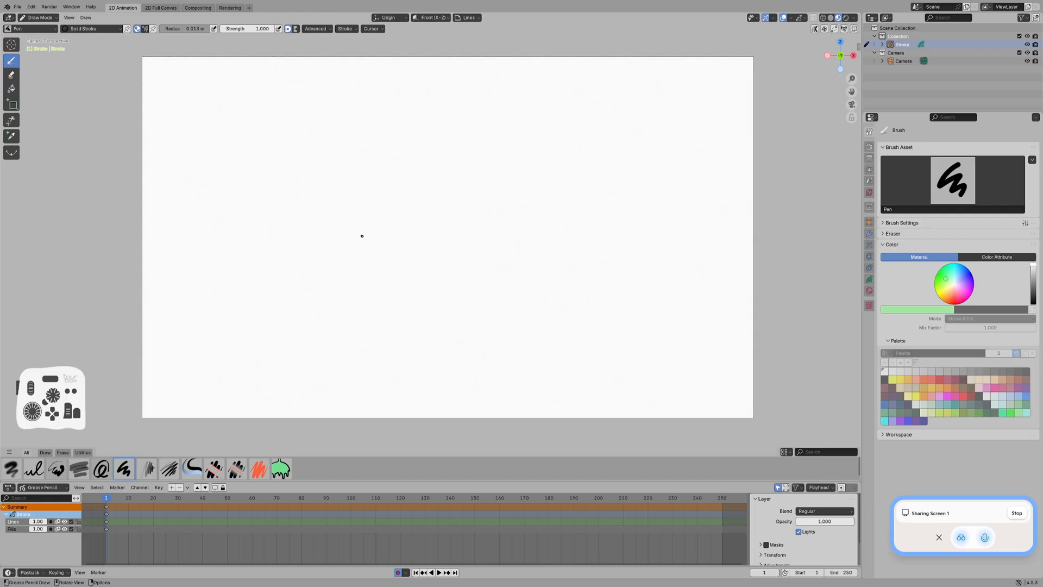
{"action": "mouse_move", "coordinate": [352, 198]}
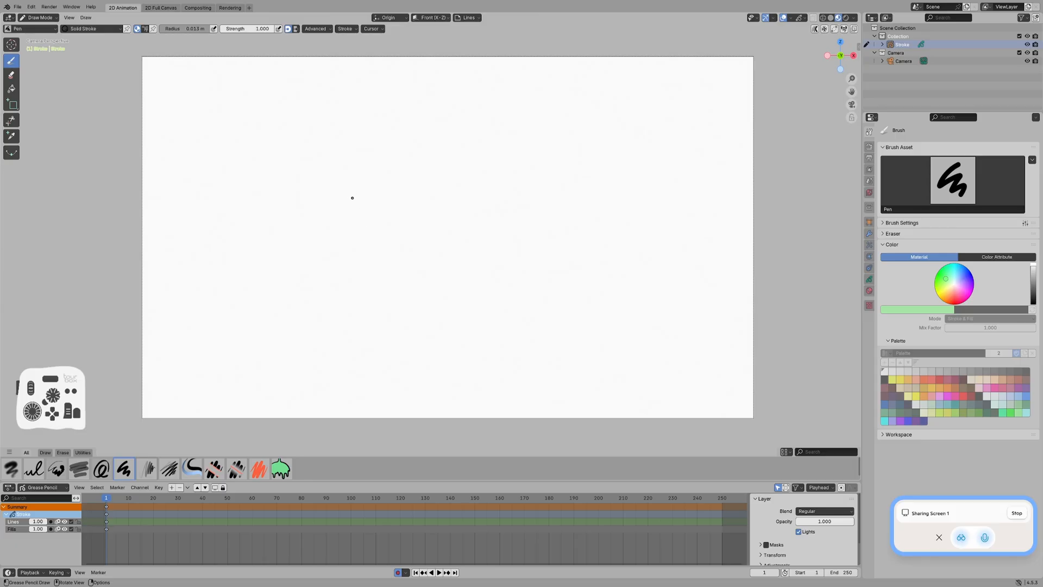
{"action": "mouse_move", "coordinate": [361, 175]}
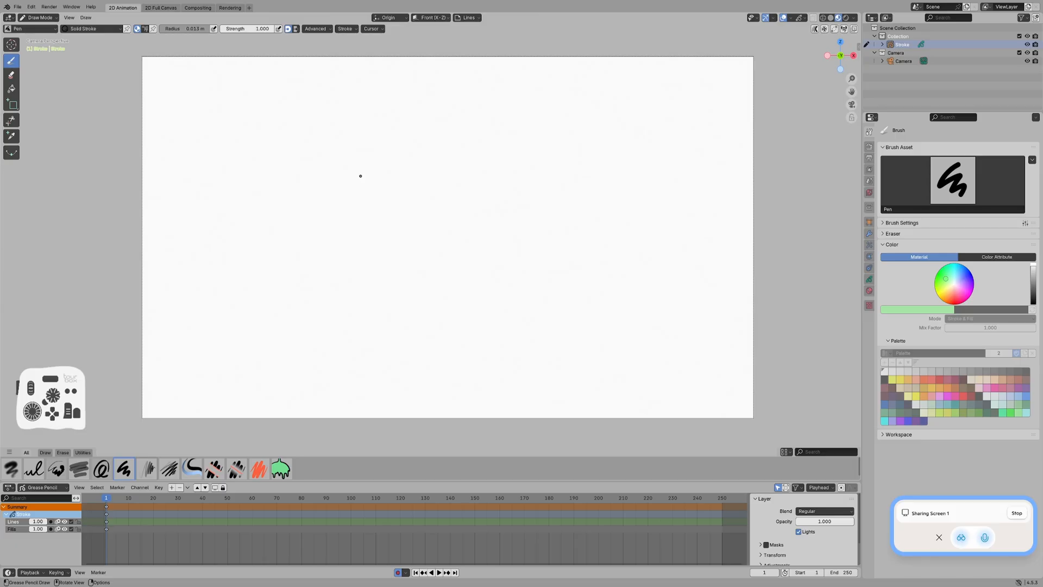
{"action": "mouse_move", "coordinate": [352, 167]}
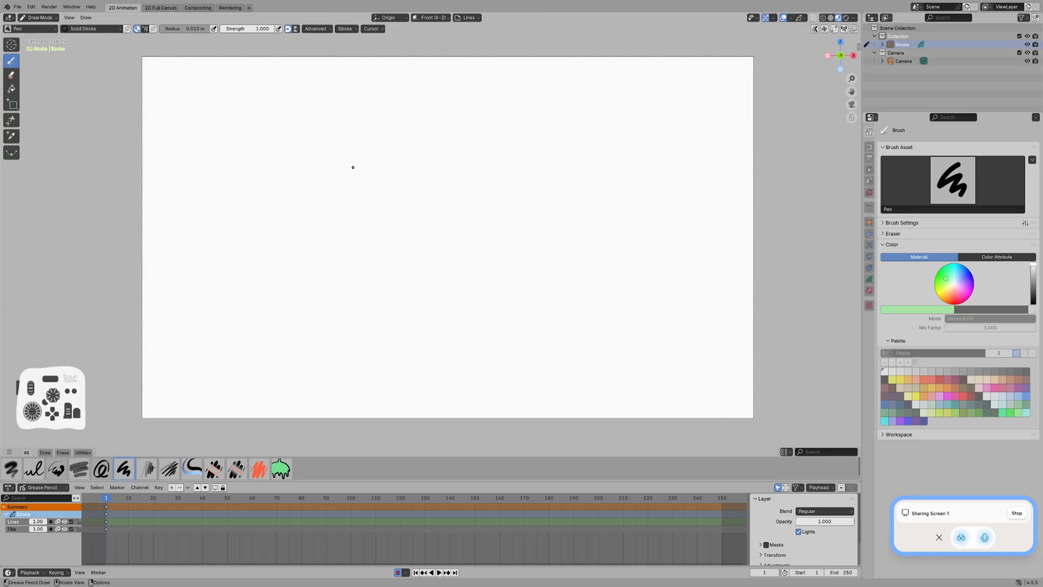
{"action": "mouse_move", "coordinate": [358, 181]}
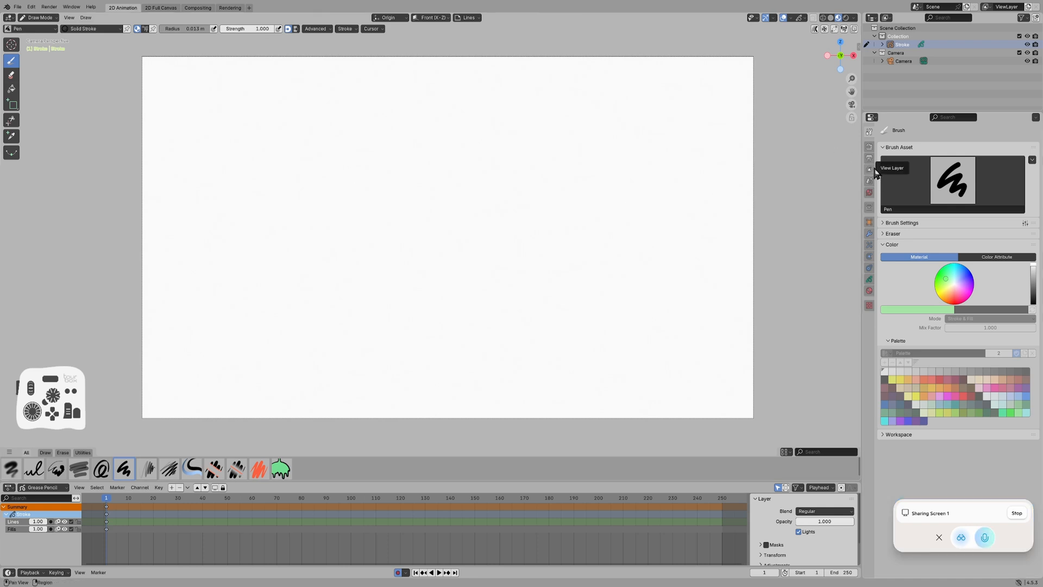
- Lower Pen strength to about 0.57, draw a faint scribble, then undo both
{"action": "left_click", "coordinate": [884, 222]}
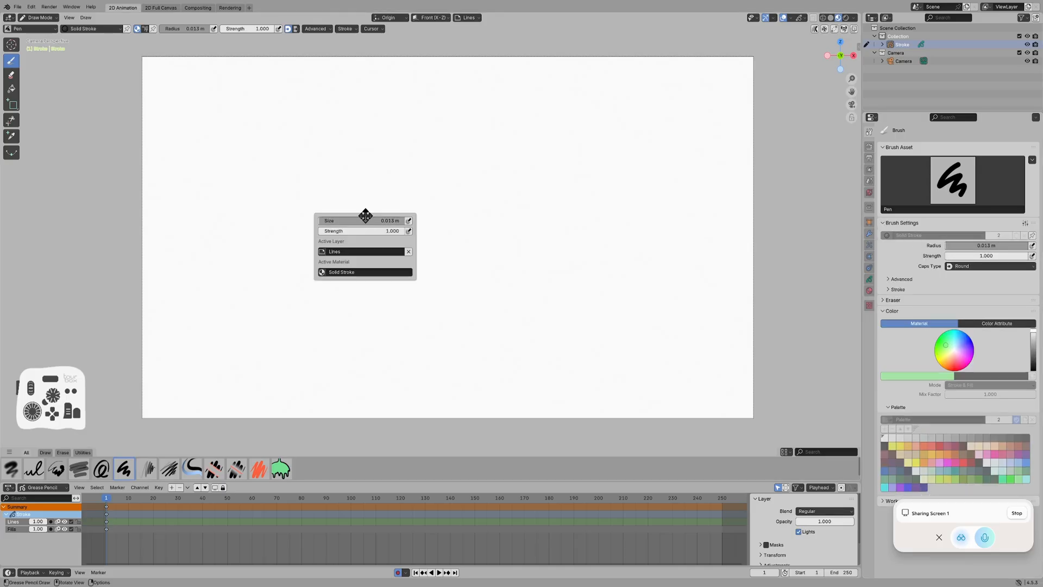
{"action": "left_click_drag", "start_coordinate": [392, 231], "coordinate": [365, 231]}
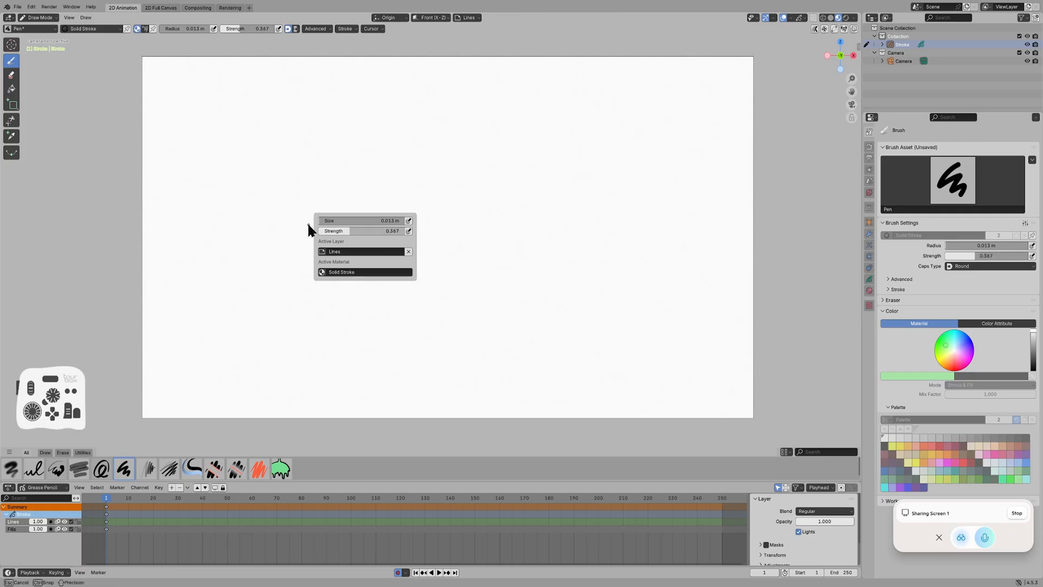
{"action": "left_click_drag", "start_coordinate": [359, 153], "coordinate": [465, 267]}
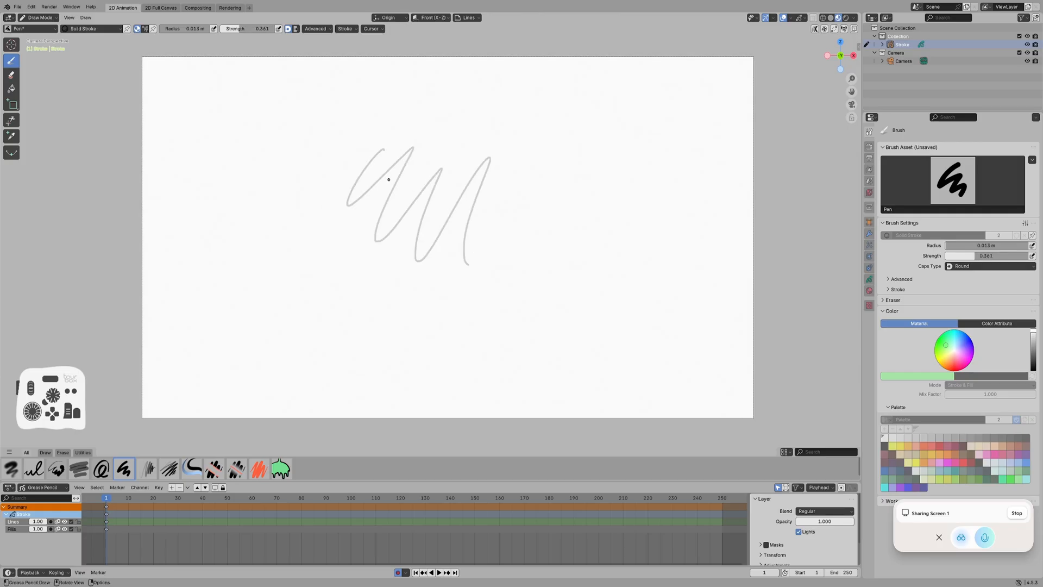
{"action": "key", "text": "ctrl+z"}
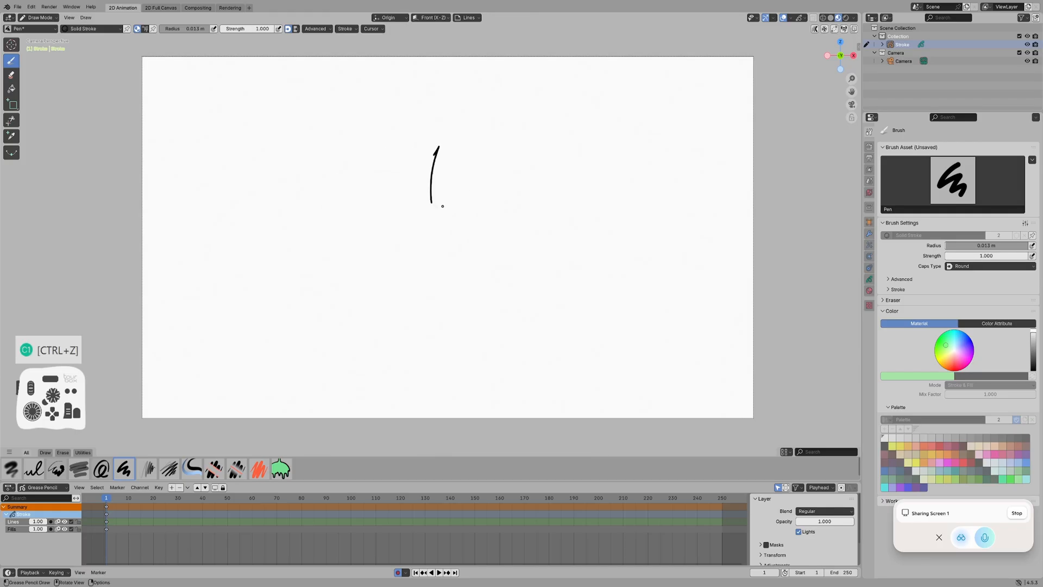
{"action": "key", "text": "ctrl+z"}
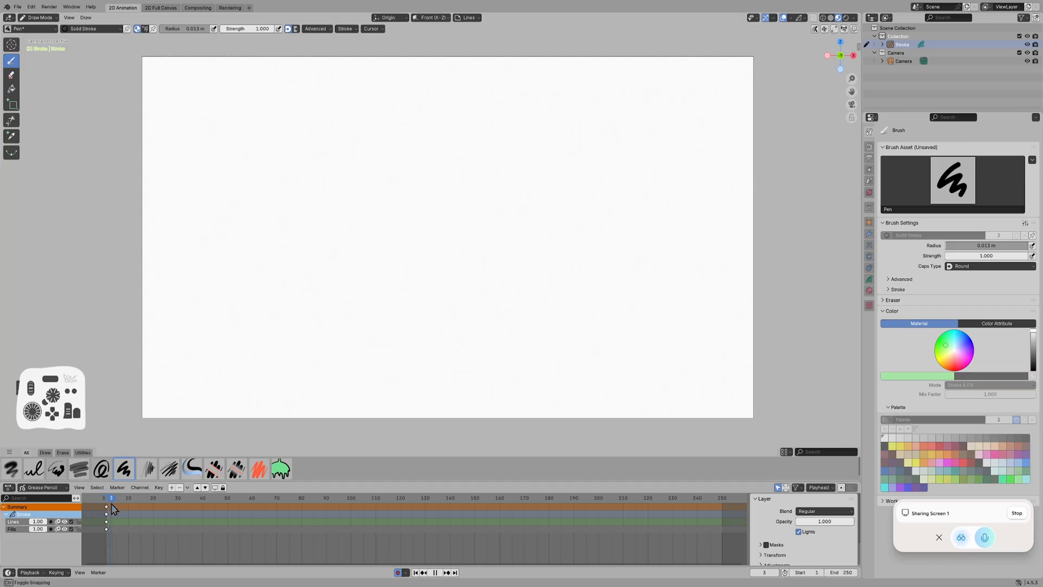
- Draw the ball on later keyframes in the Lines layer, then make Fills active
{"action": "left_click_drag", "start_coordinate": [290, 216], "coordinate": [279, 286]}
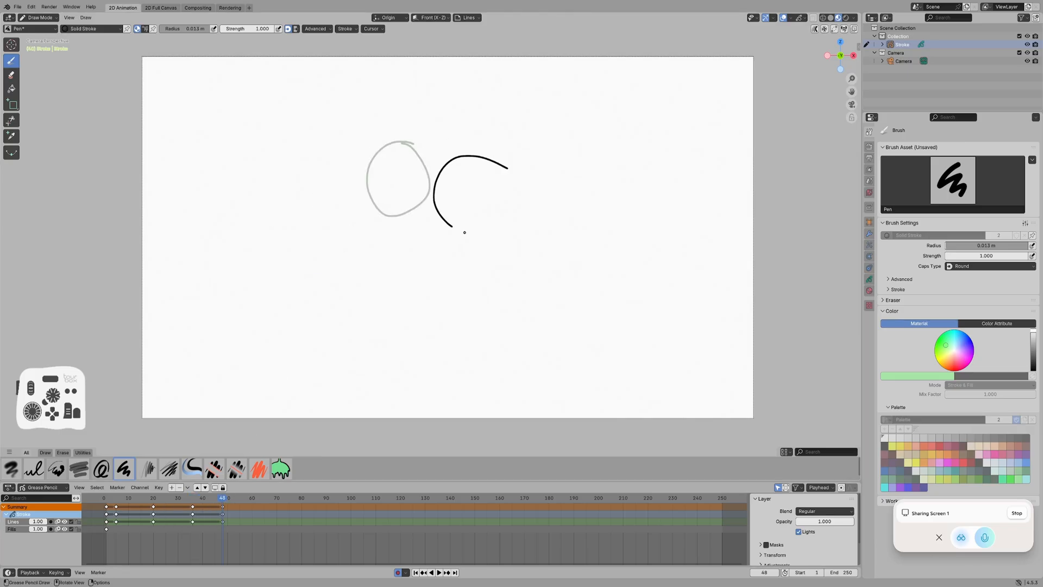
{"action": "left_click_drag", "start_coordinate": [506, 163], "coordinate": [453, 216]}
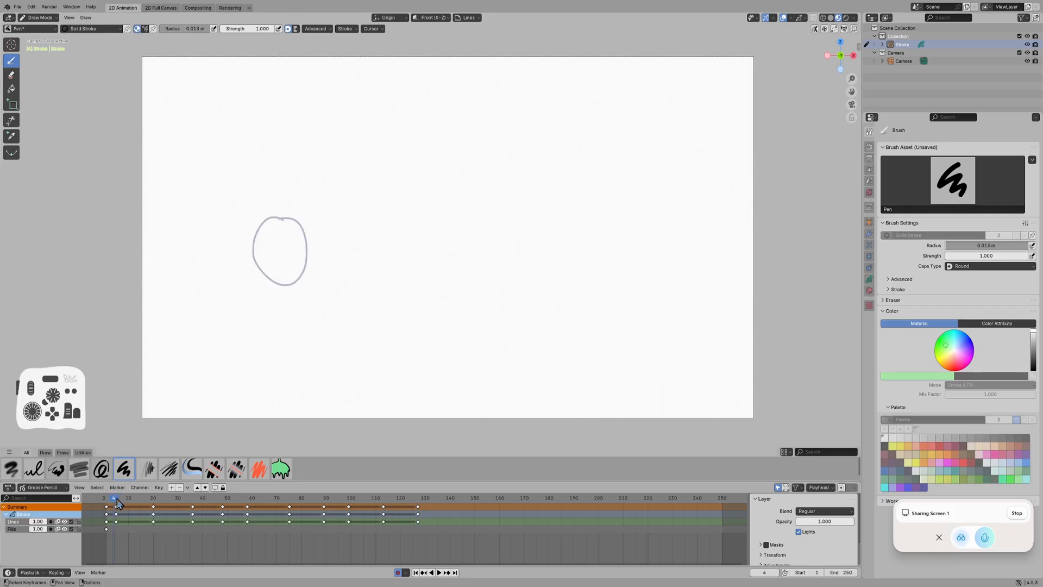
{"action": "left_click", "coordinate": [430, 572]}
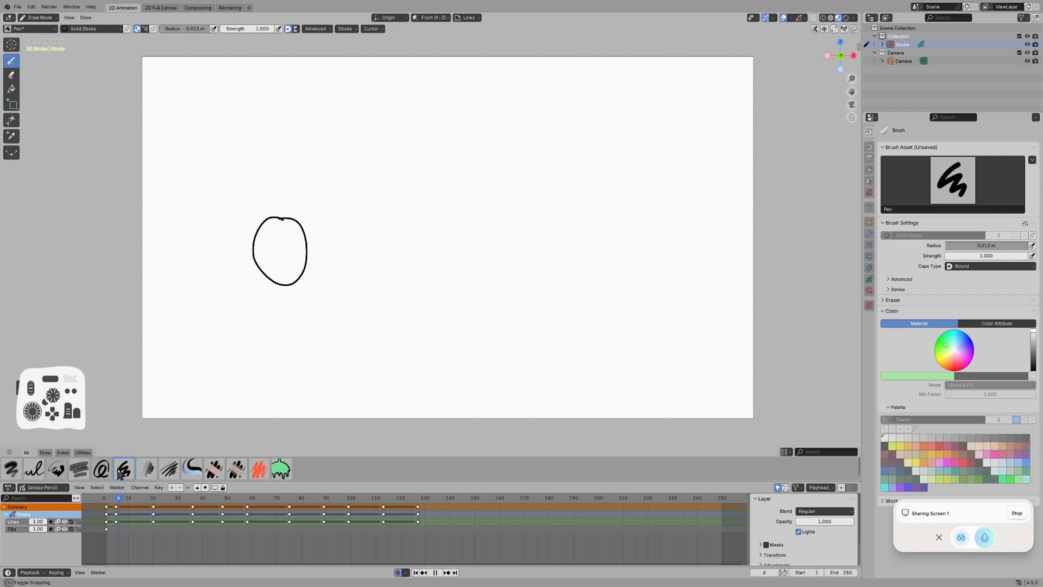
{"action": "left_click", "coordinate": [237, 498]}
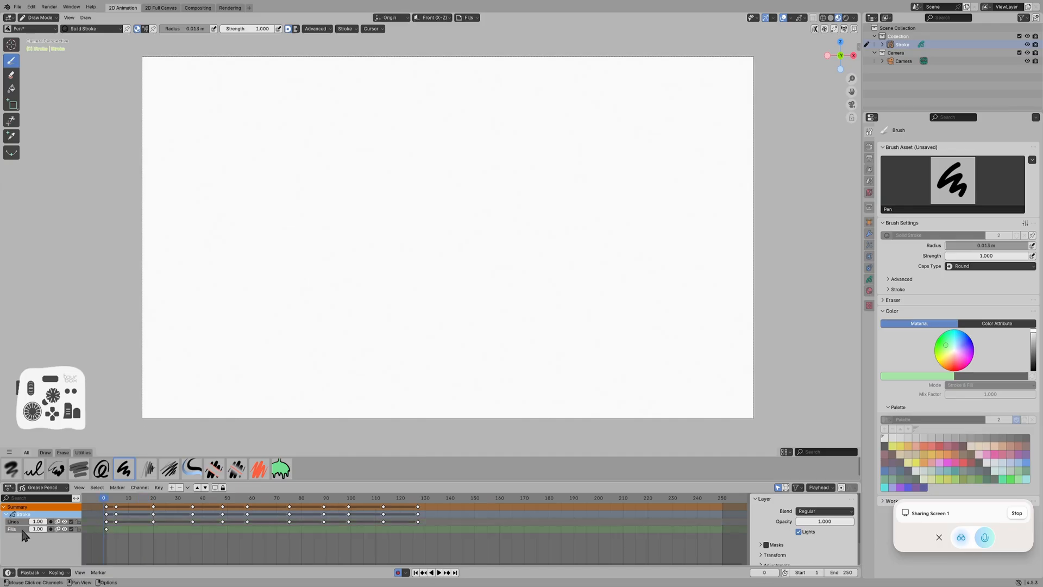
- Scrub to frame 5 and show the sidebar with the Pen's colour wheel and palette
{"action": "left_click_drag", "start_coordinate": [279, 216], "coordinate": [279, 220]}
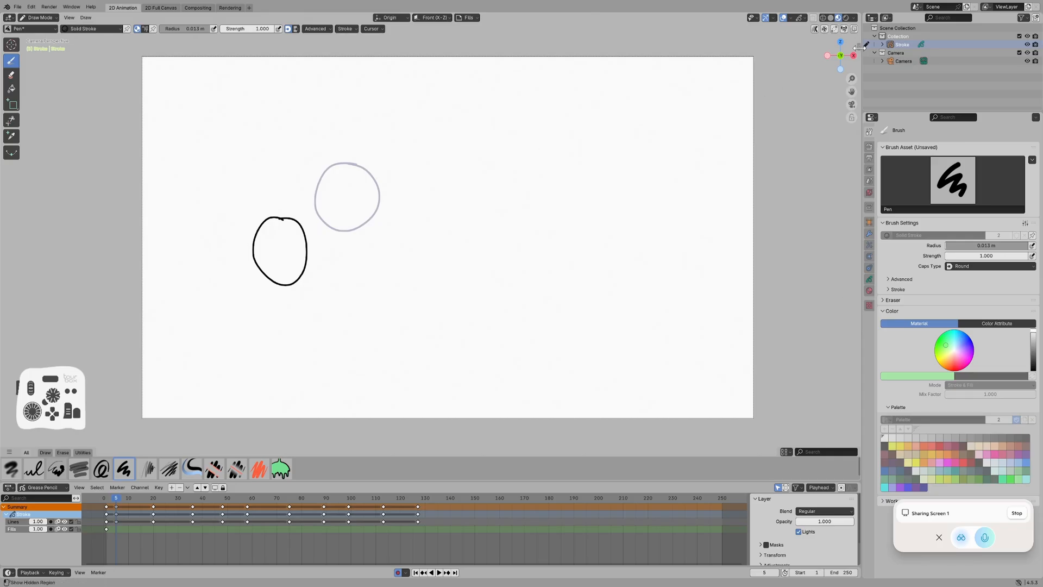
{"action": "left_click", "coordinate": [857, 60]}
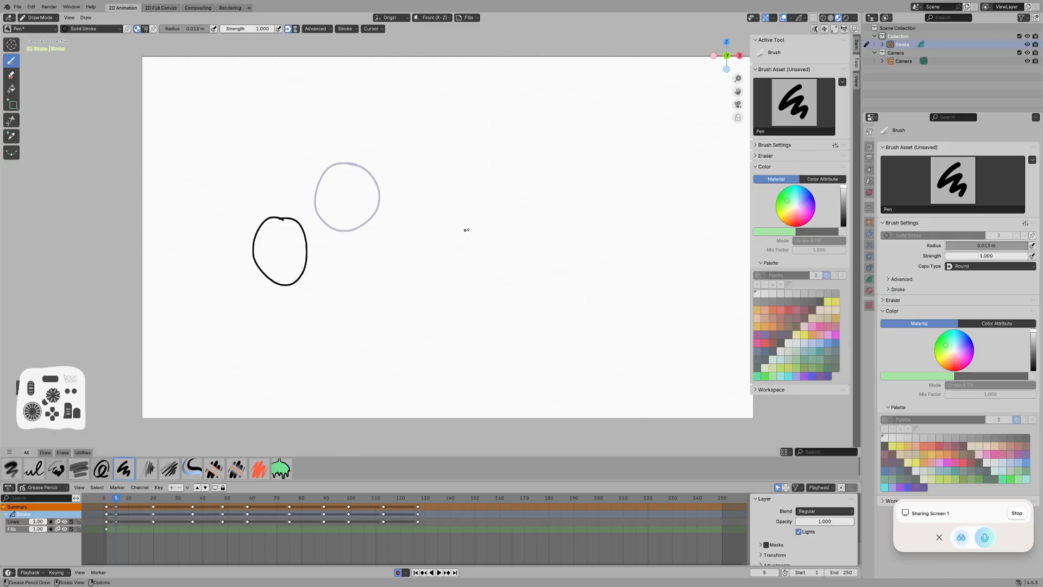
- Undo, try Color Attribute brush colours on the wheel, then return the brush to Material colouring
{"action": "key", "text": "ctrl+z"}
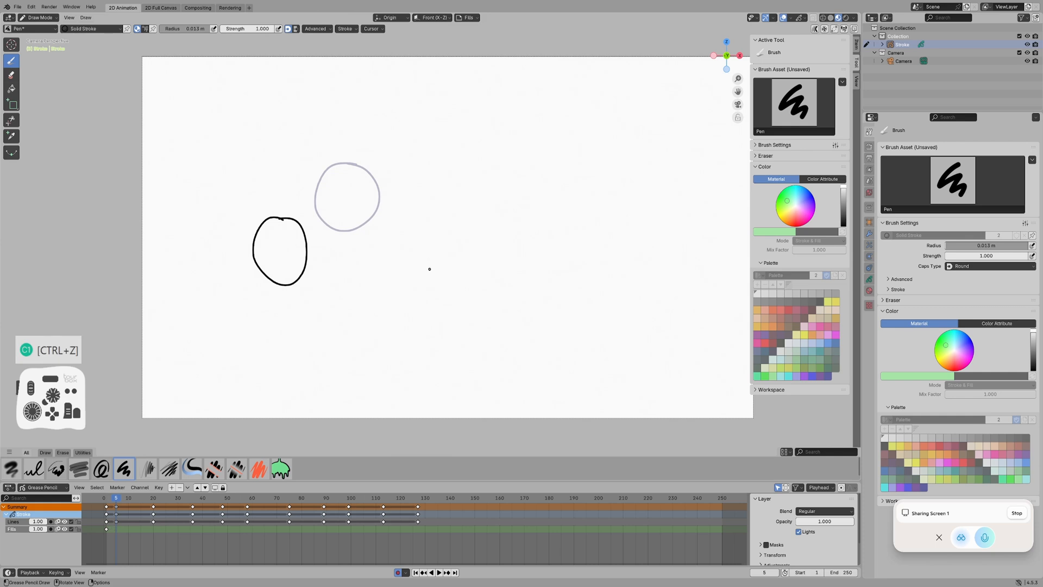
{"action": "left_click", "coordinate": [821, 178]}
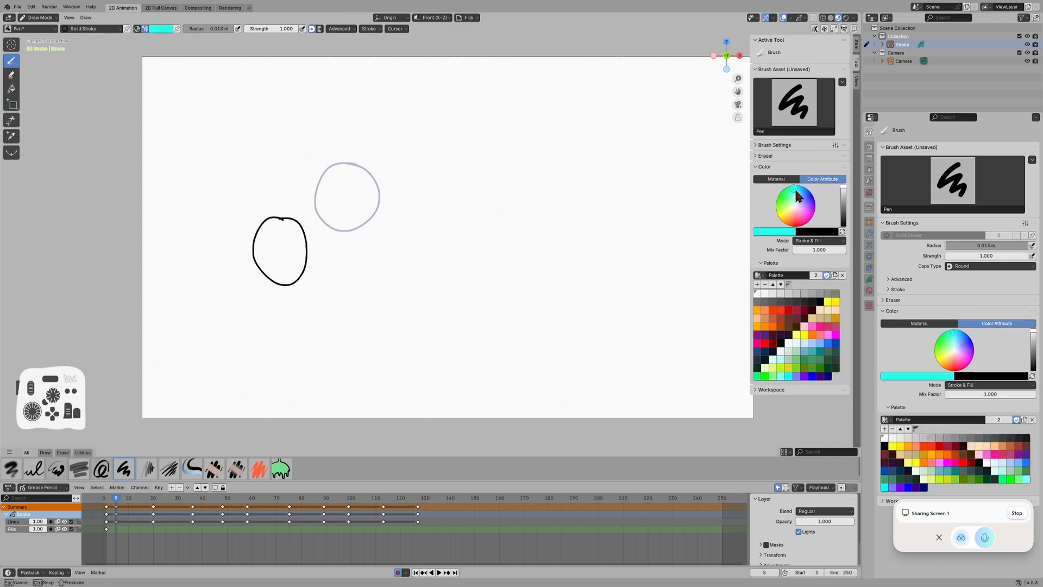
{"action": "left_click_drag", "start_coordinate": [439, 160], "coordinate": [506, 260]}
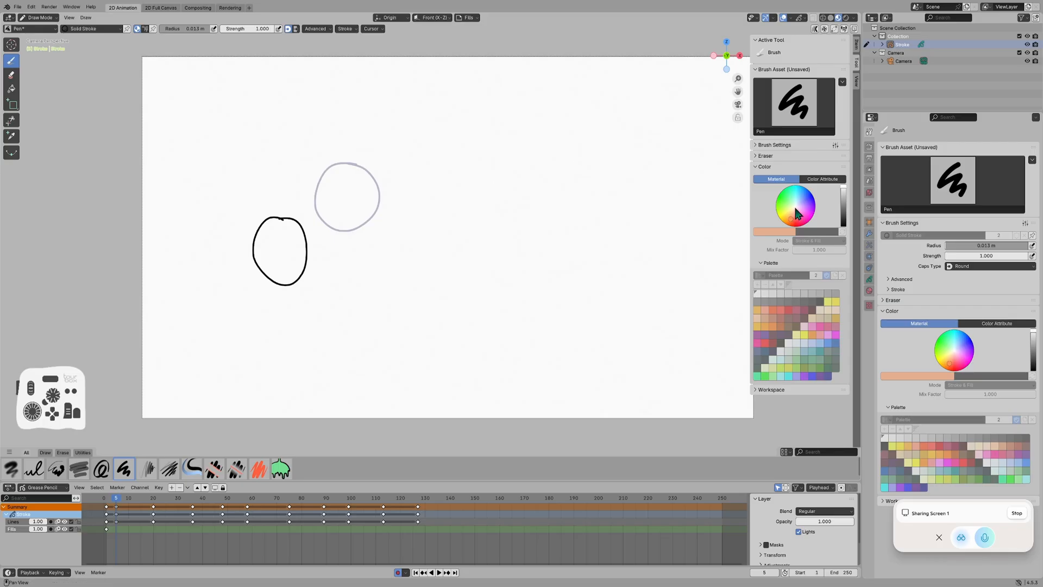
{"action": "left_click", "coordinate": [820, 178]}
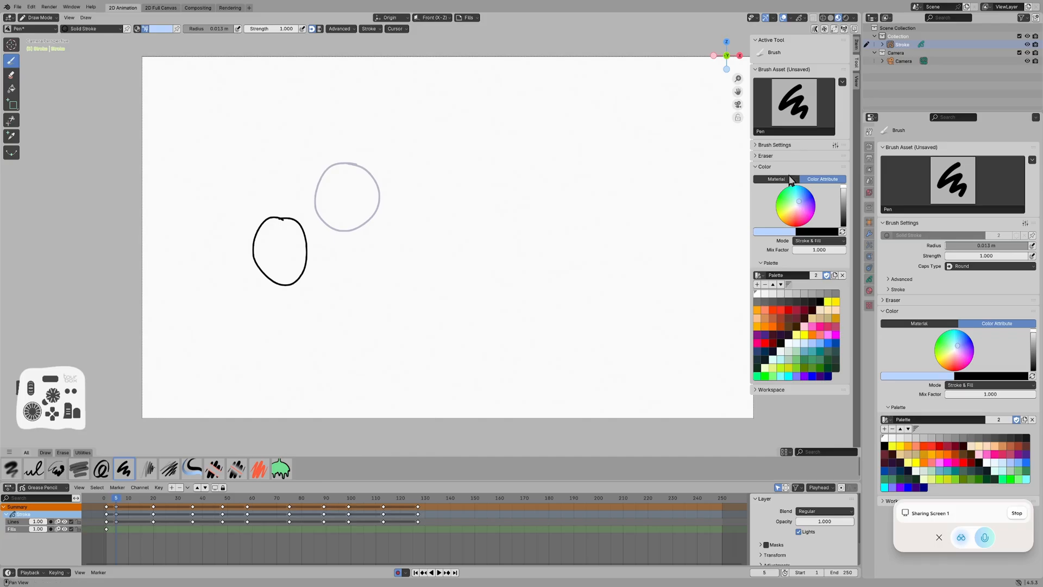
{"action": "left_click", "coordinate": [870, 291]}
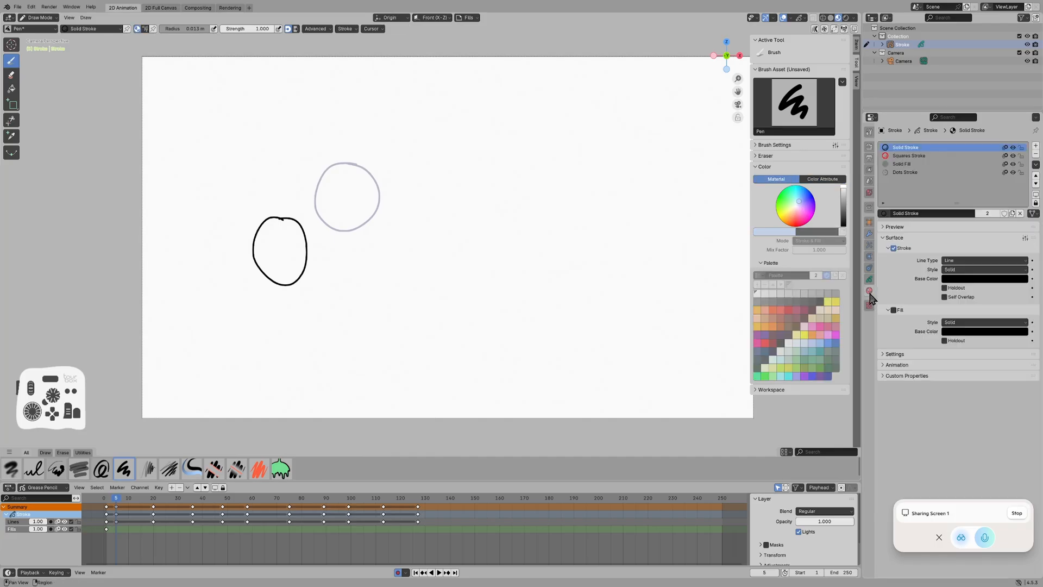
- Add a new custom material from the Squares Stroke slot and enable its Fill
{"action": "left_click", "coordinate": [909, 155]}
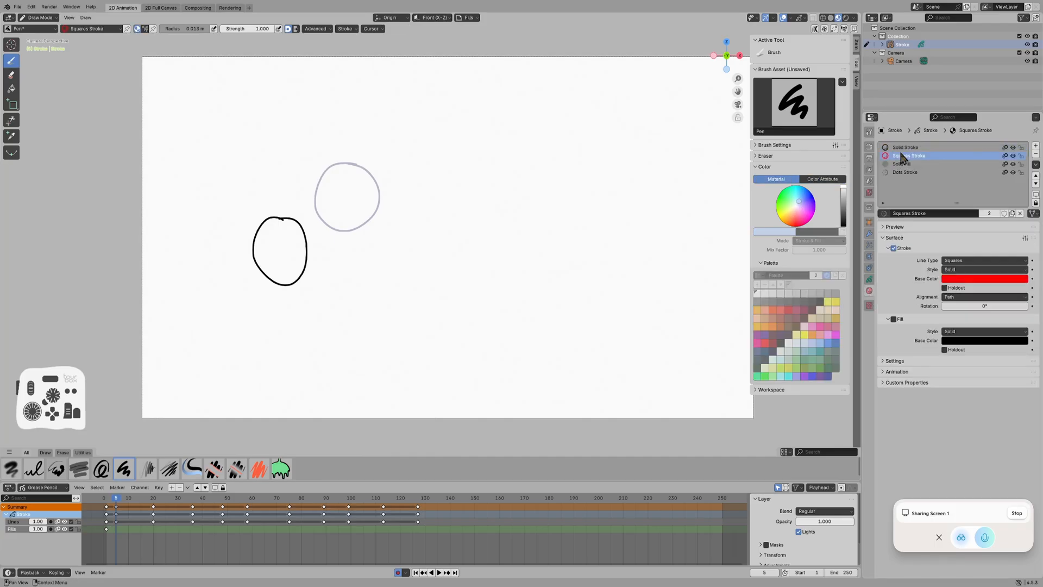
{"action": "left_click", "coordinate": [905, 147]}
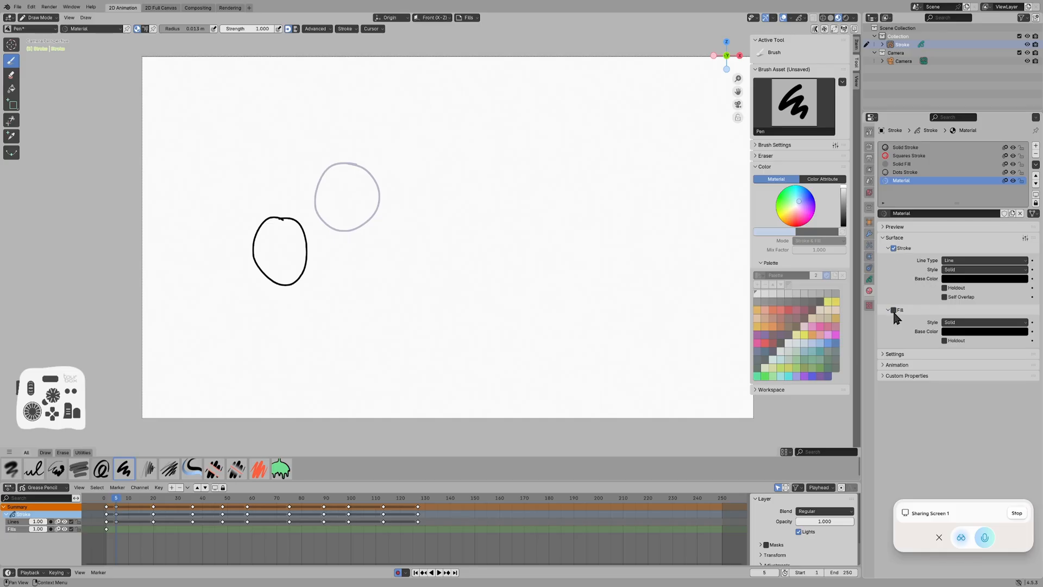
{"action": "left_click", "coordinate": [985, 279]}
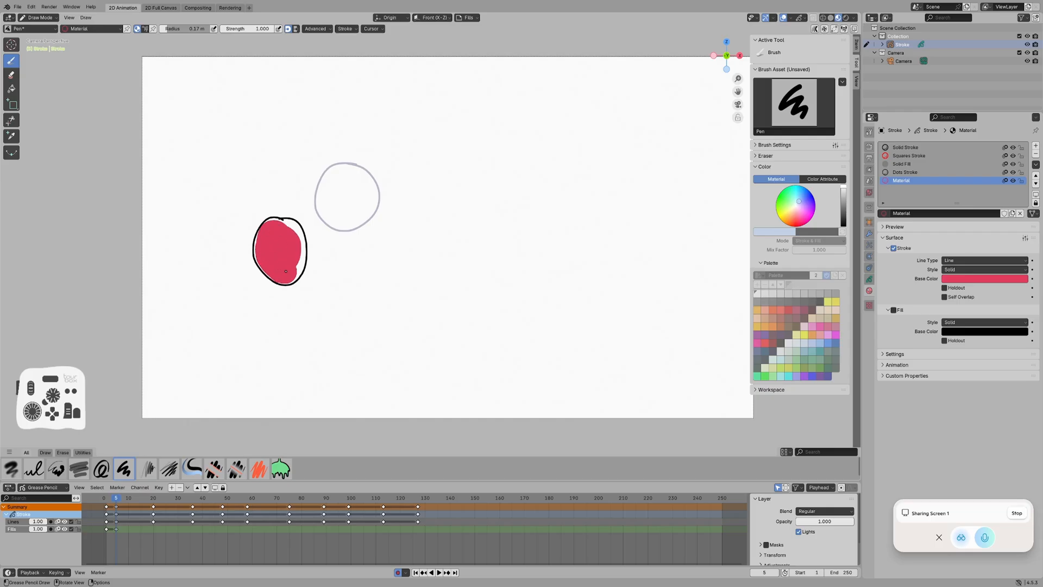
- Retune the material colour through blue and lilac to a vivid pink on the colour wheel
{"action": "left_click", "coordinate": [987, 278]}
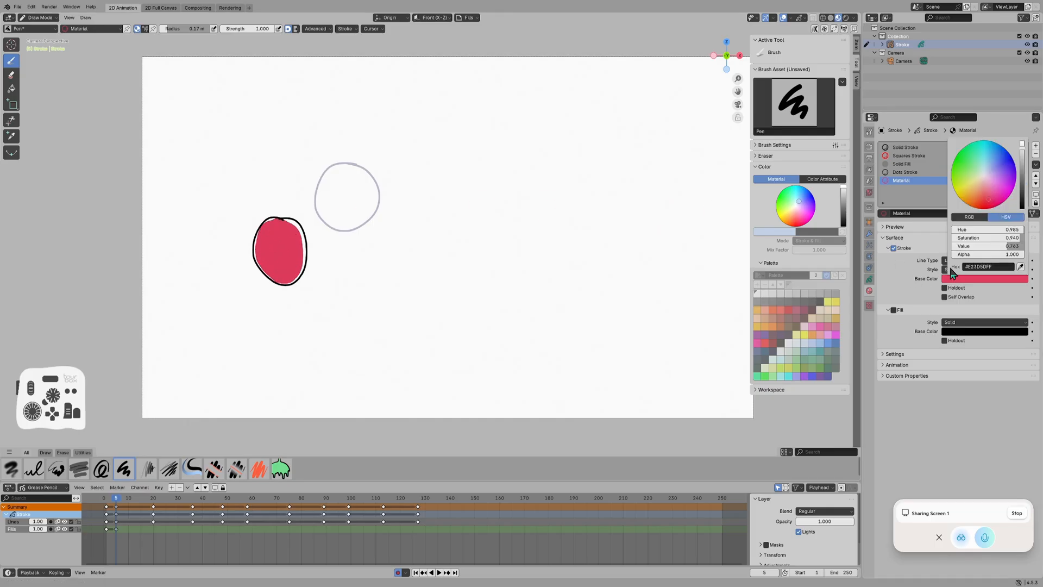
{"action": "left_click", "coordinate": [996, 175]}
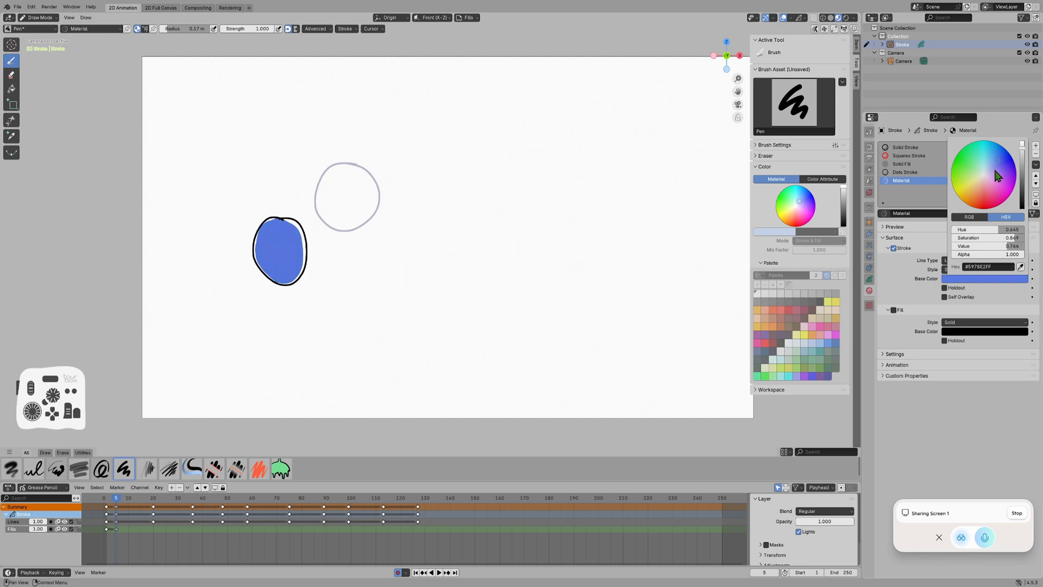
{"action": "left_click", "coordinate": [995, 185]}
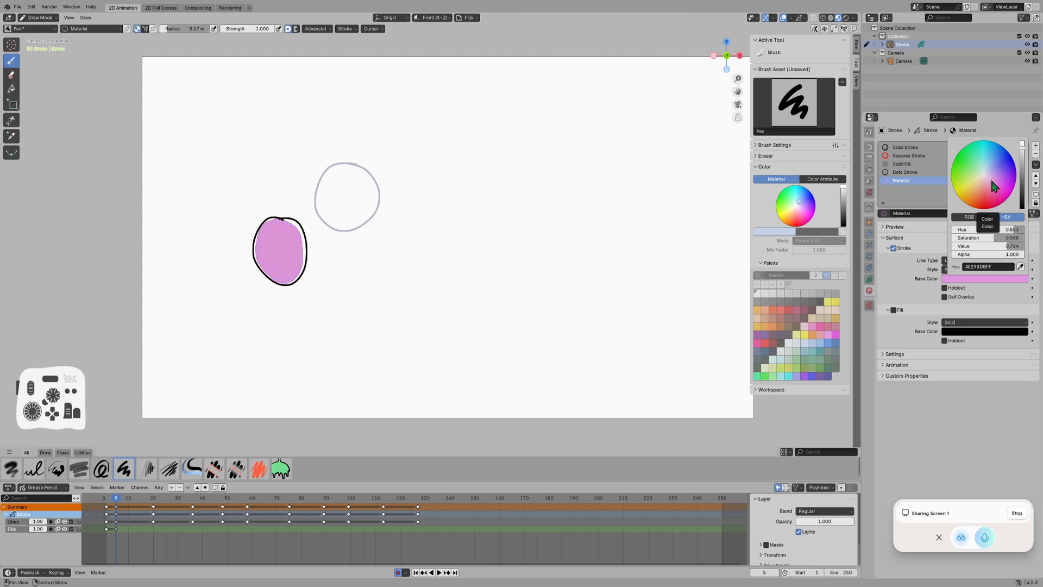
{"action": "left_click", "coordinate": [996, 199]}
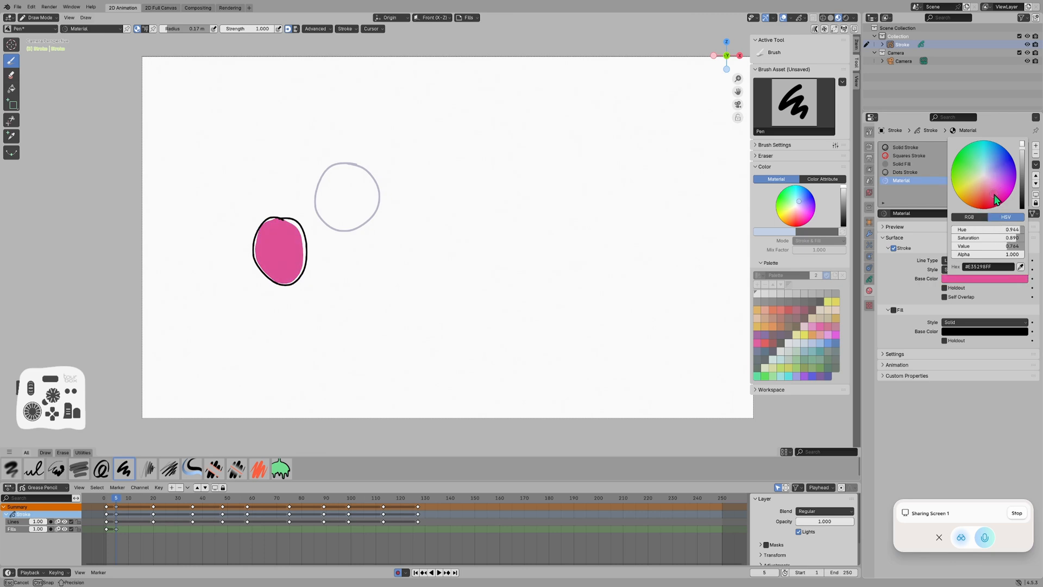